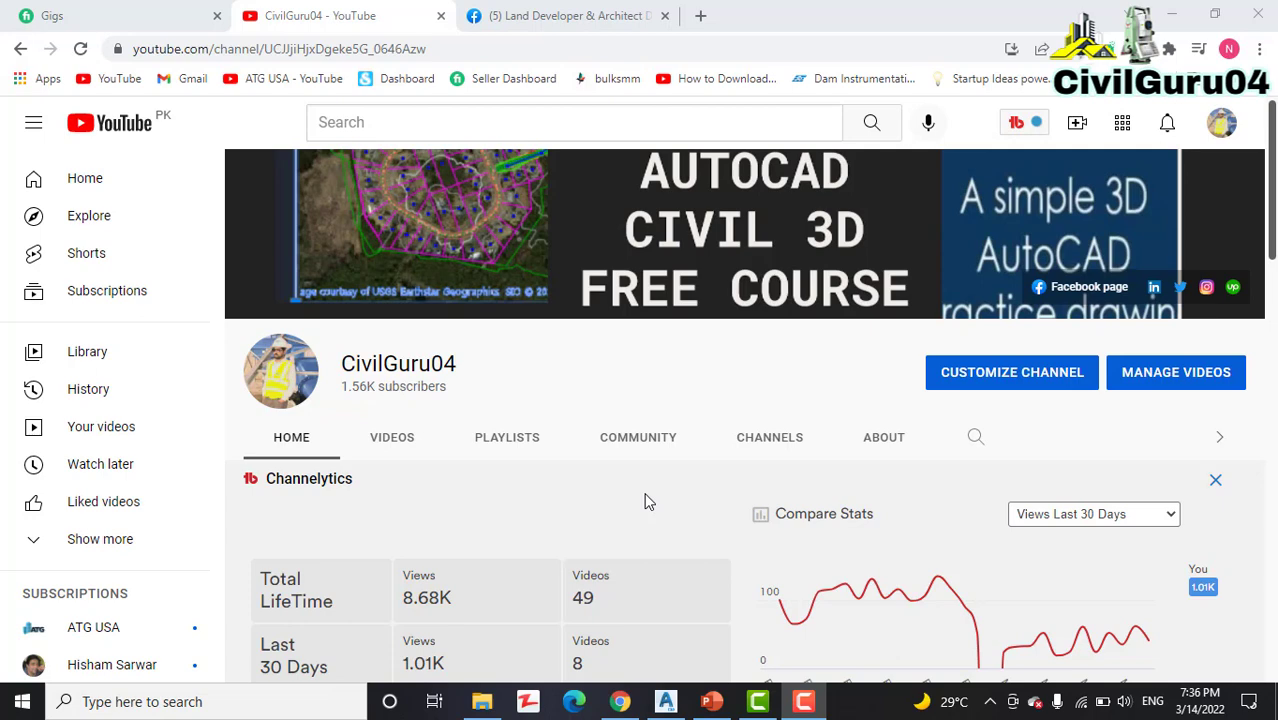
pyautogui.moveTo(554, 518)
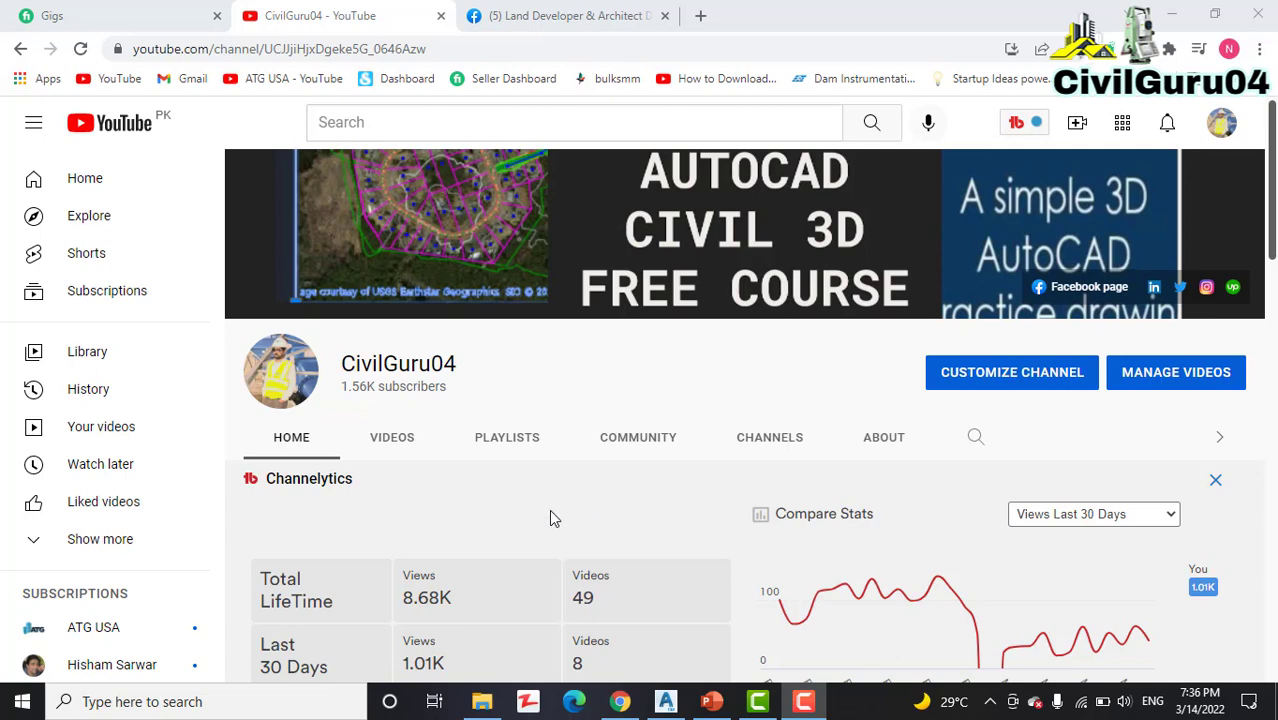
pyautogui.moveTo(628, 215)
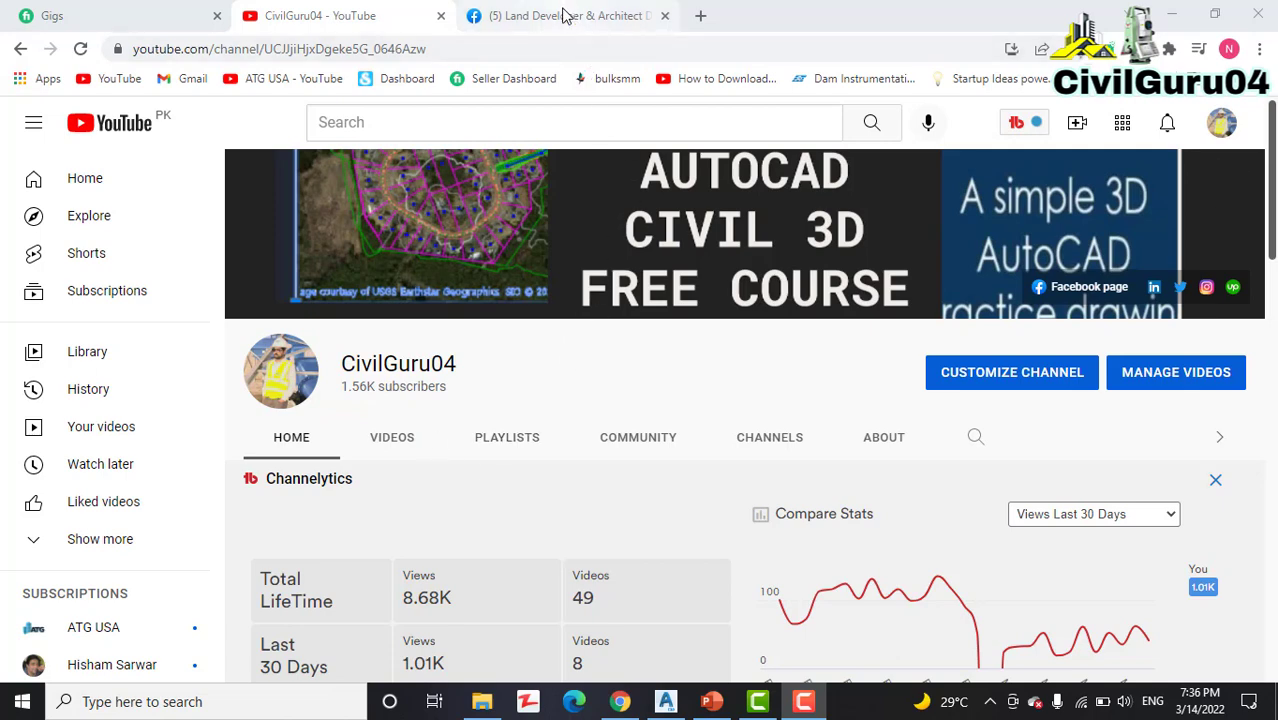
pyautogui.moveTo(672, 85)
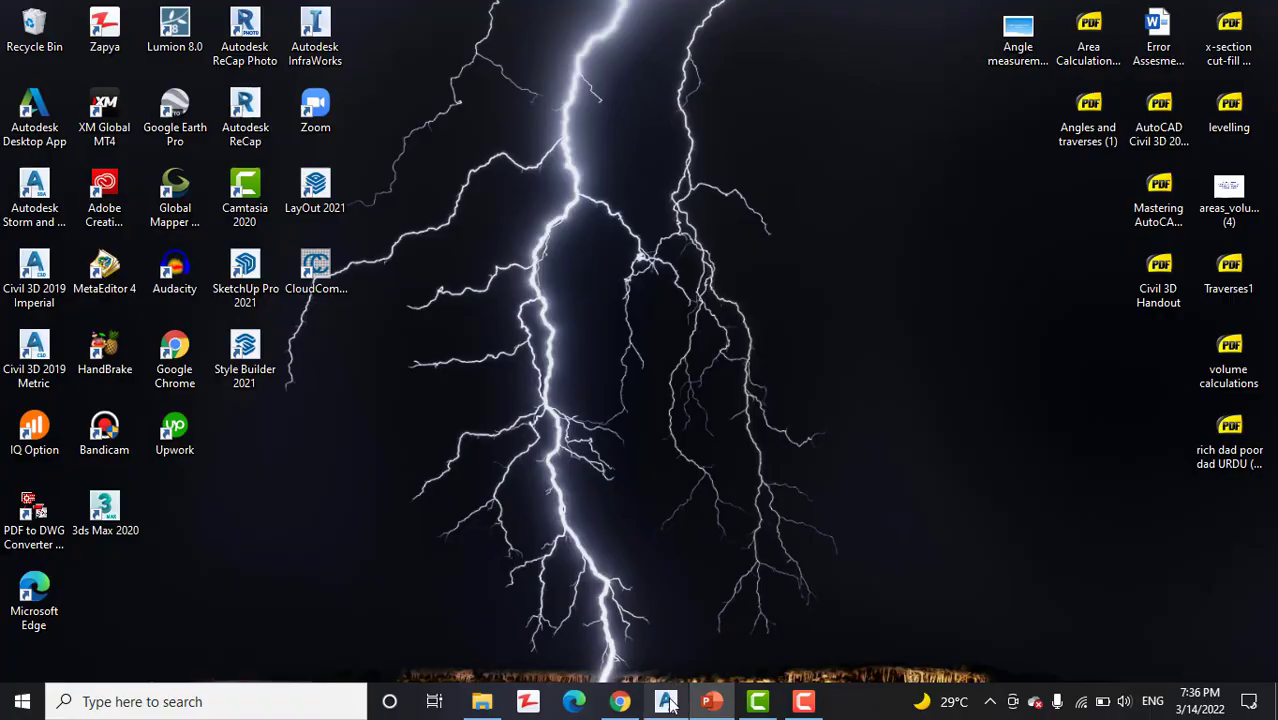
# Step: Restore the running Civil 3D 'Editing Alignment Labels' drawing from the taskbar
pyautogui.click(665, 701)
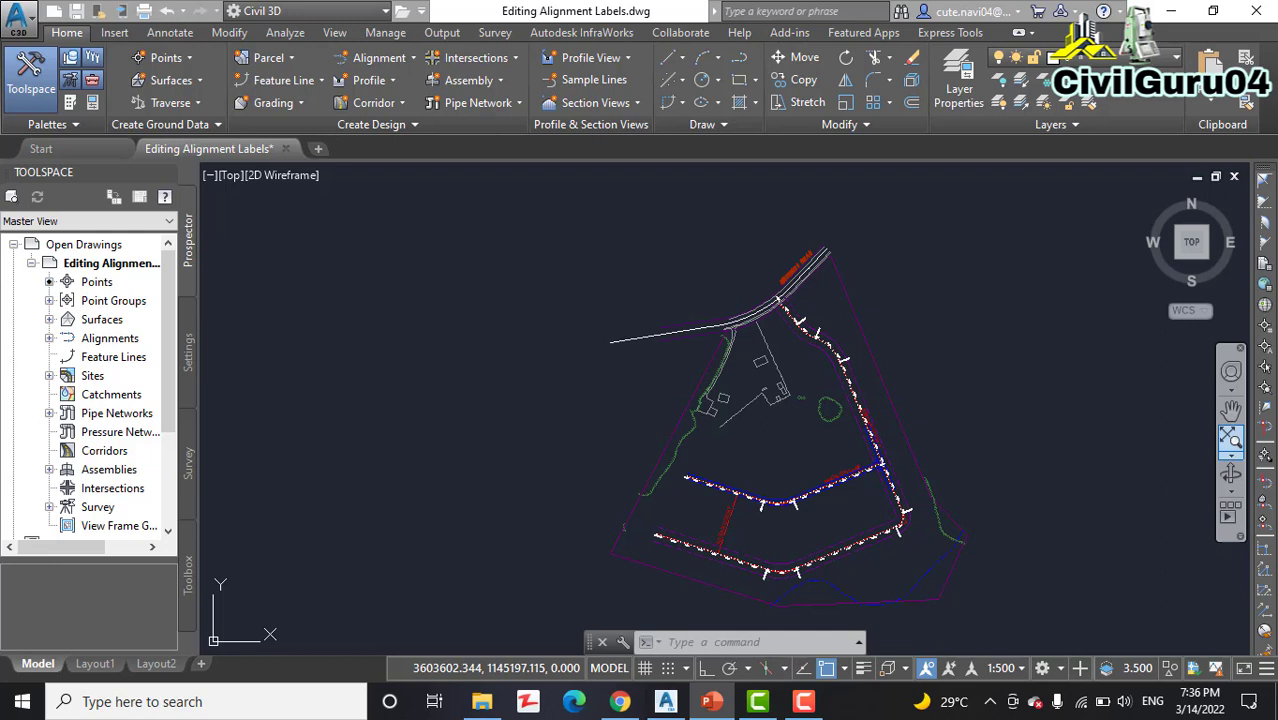
pyautogui.moveTo(485, 265)
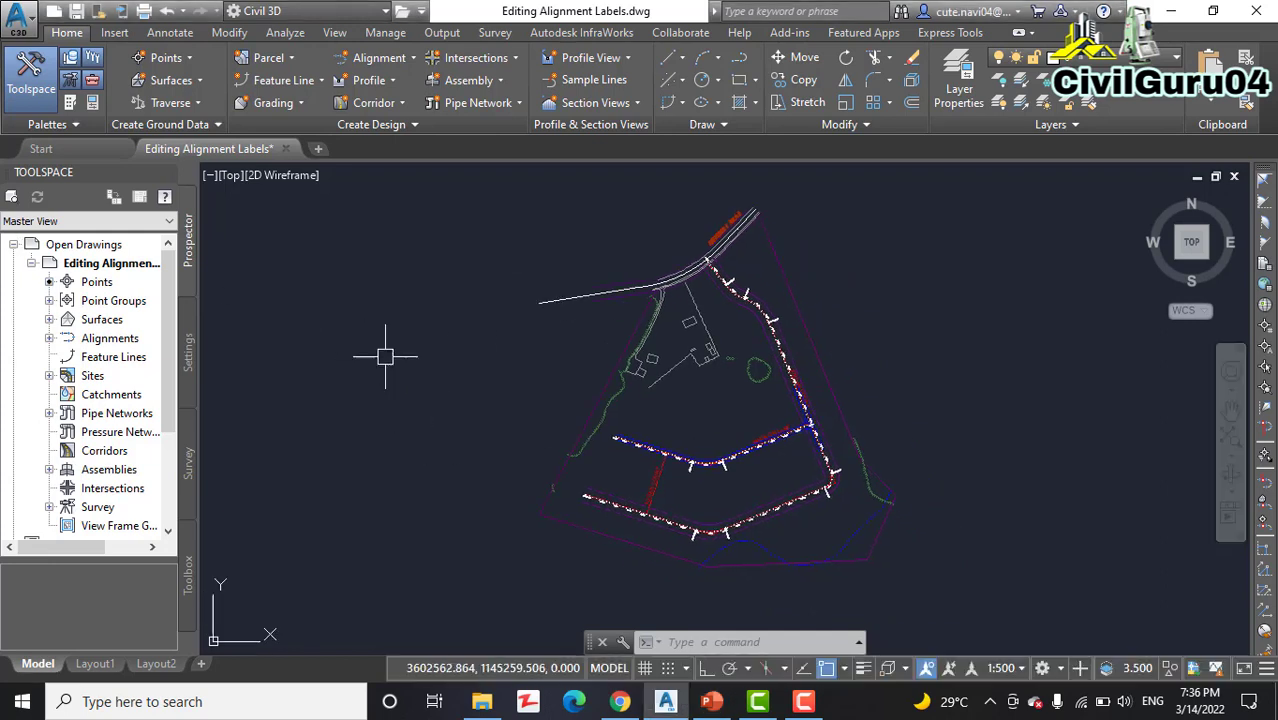
pyautogui.moveTo(417, 433)
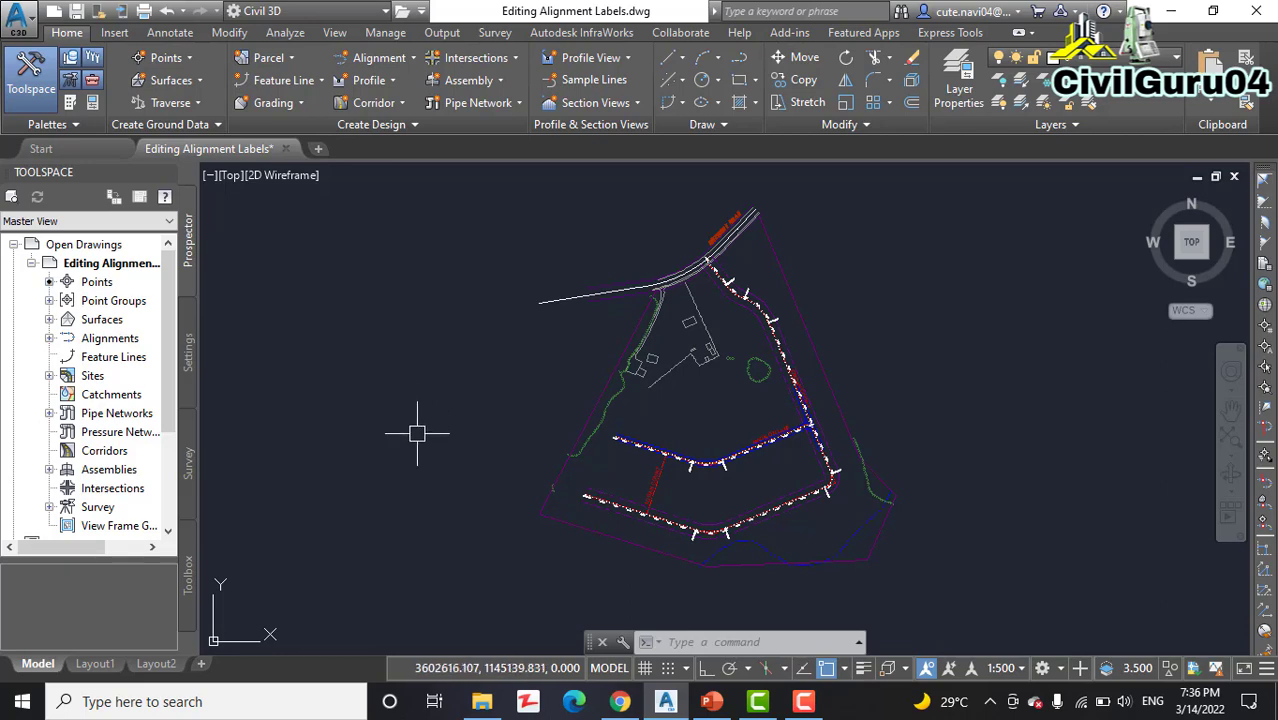
pyautogui.moveTo(419, 412)
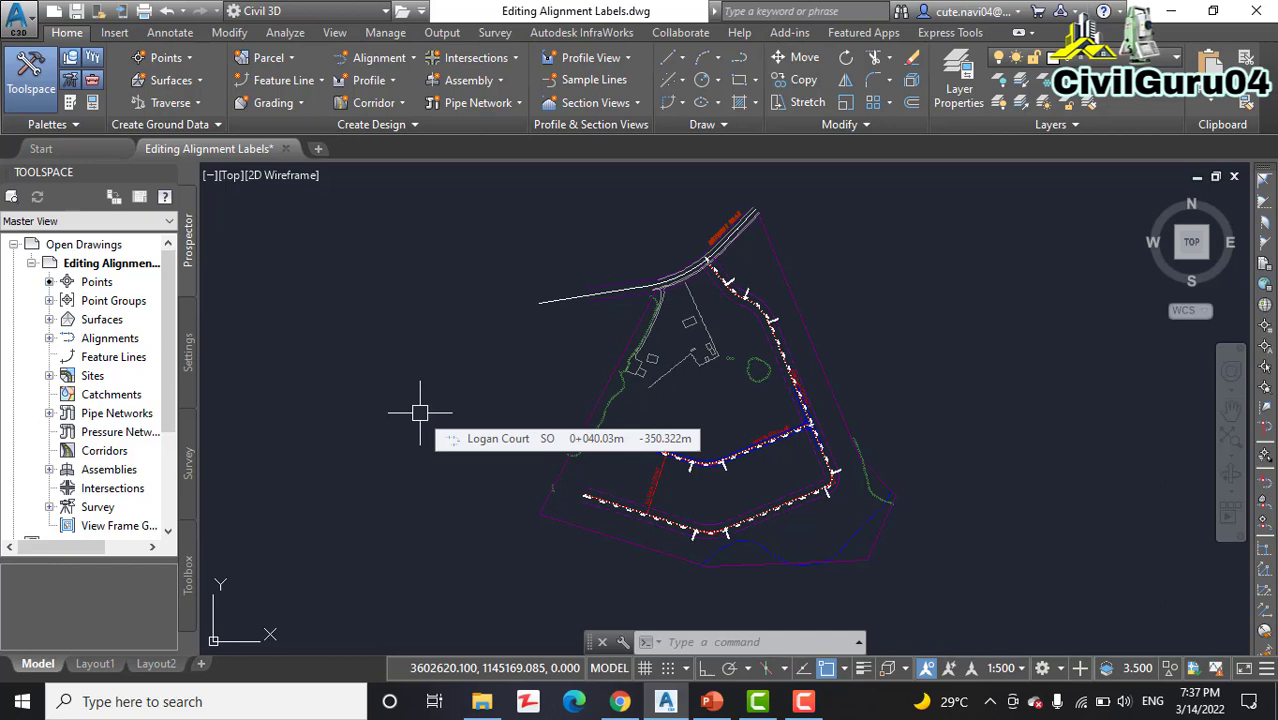
pyautogui.moveTo(424, 407)
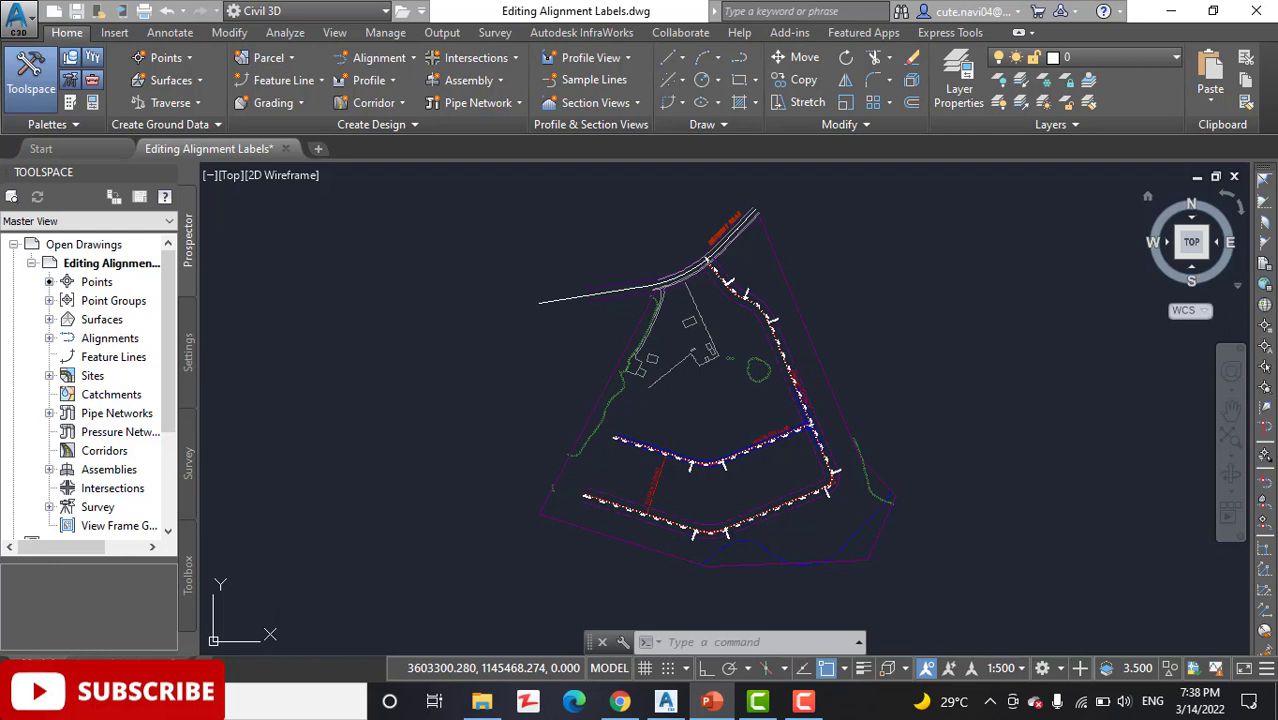
pyautogui.moveTo(985, 475)
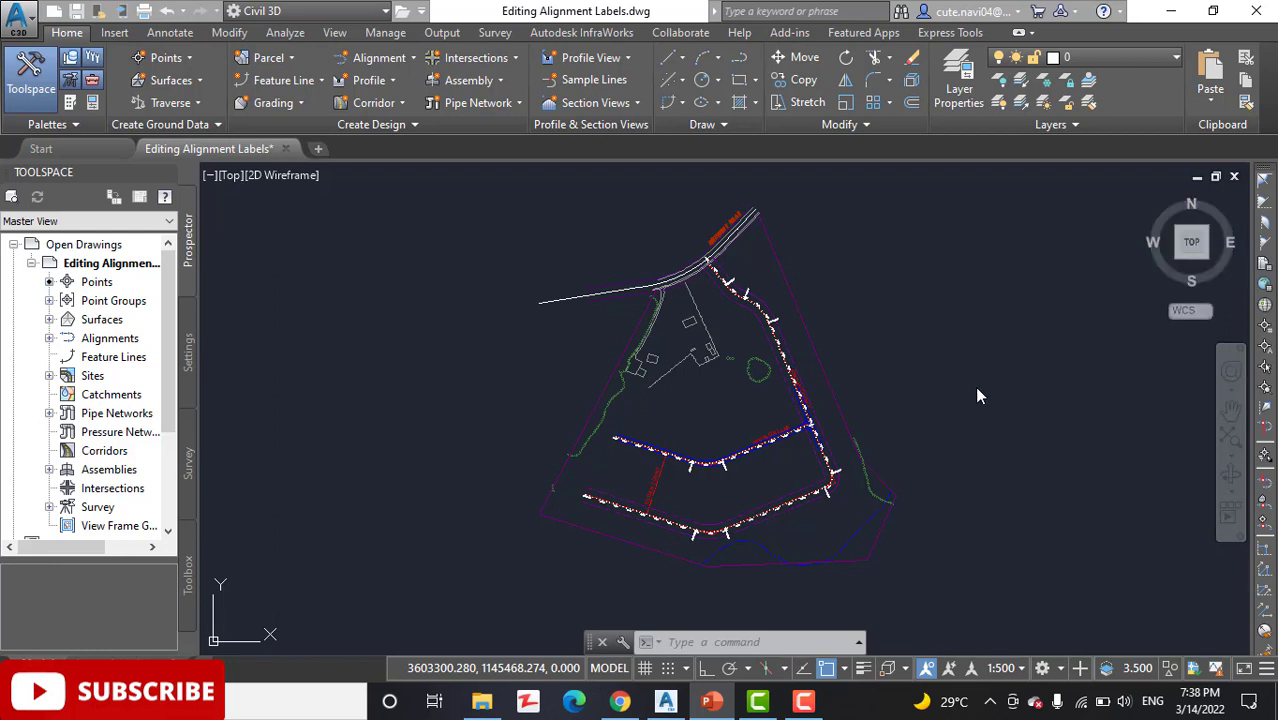
pyautogui.moveTo(967, 371)
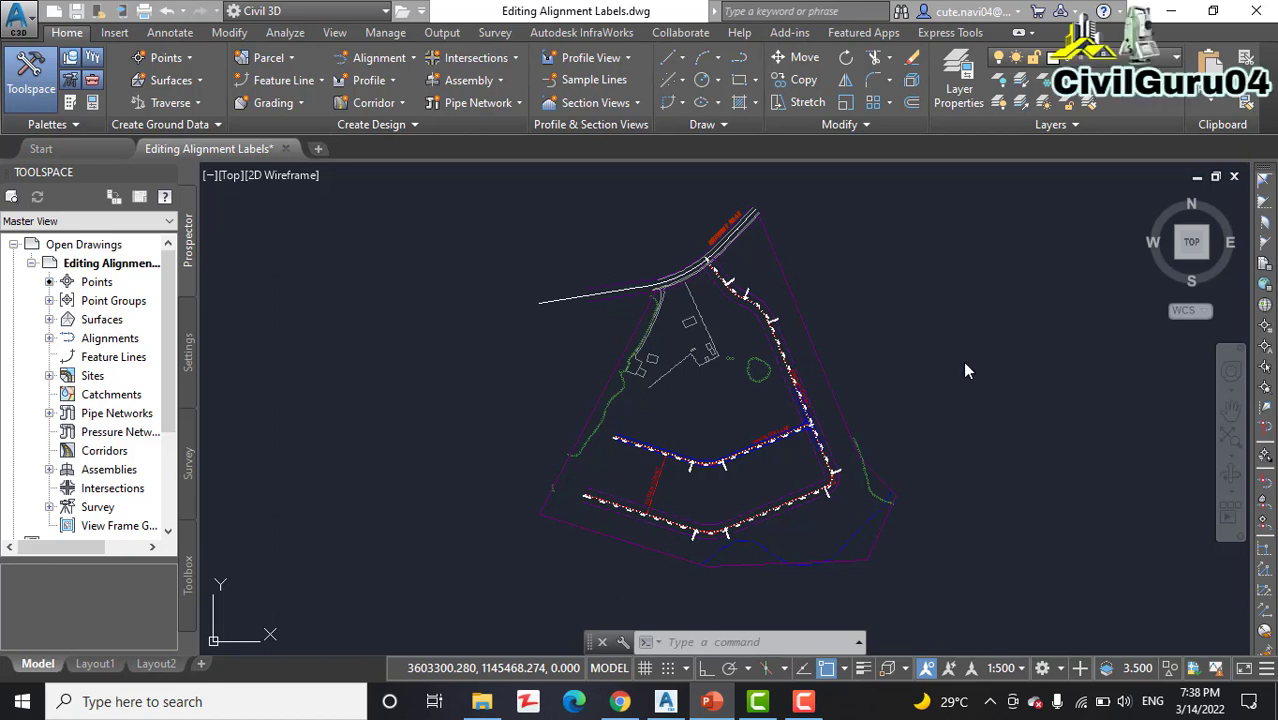
pyautogui.moveTo(975, 370)
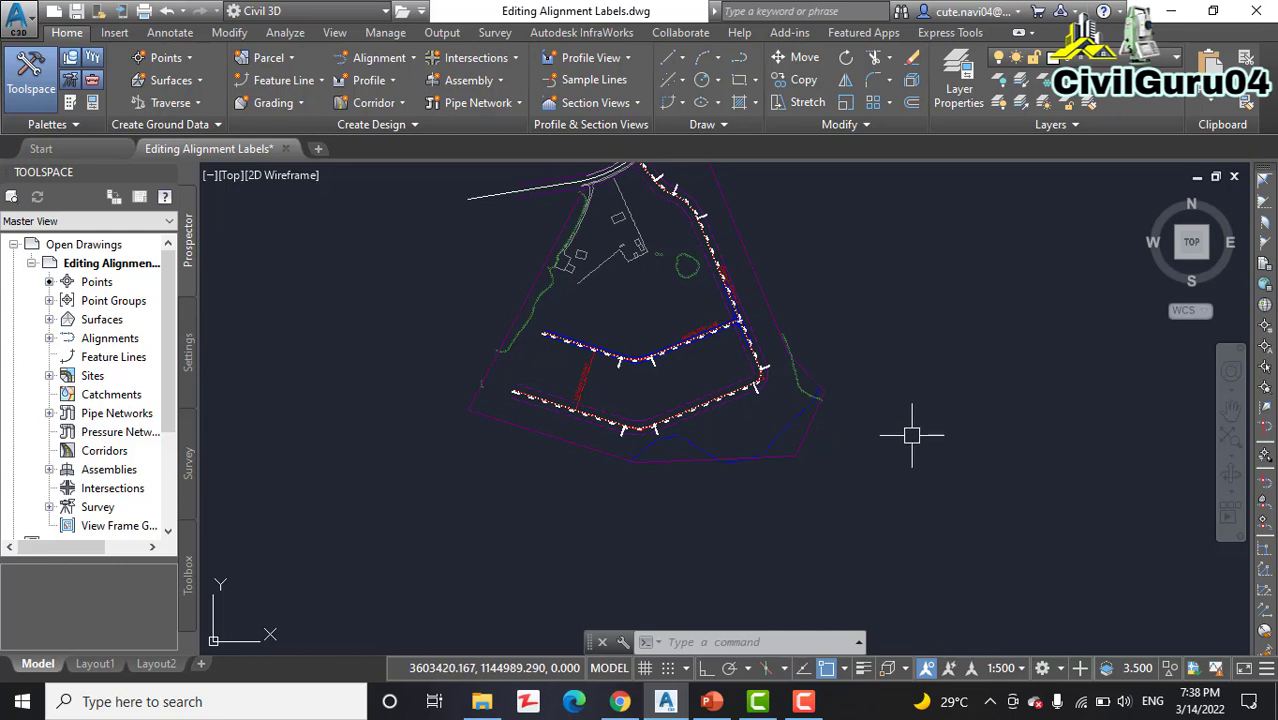
pyautogui.moveTo(910, 434)
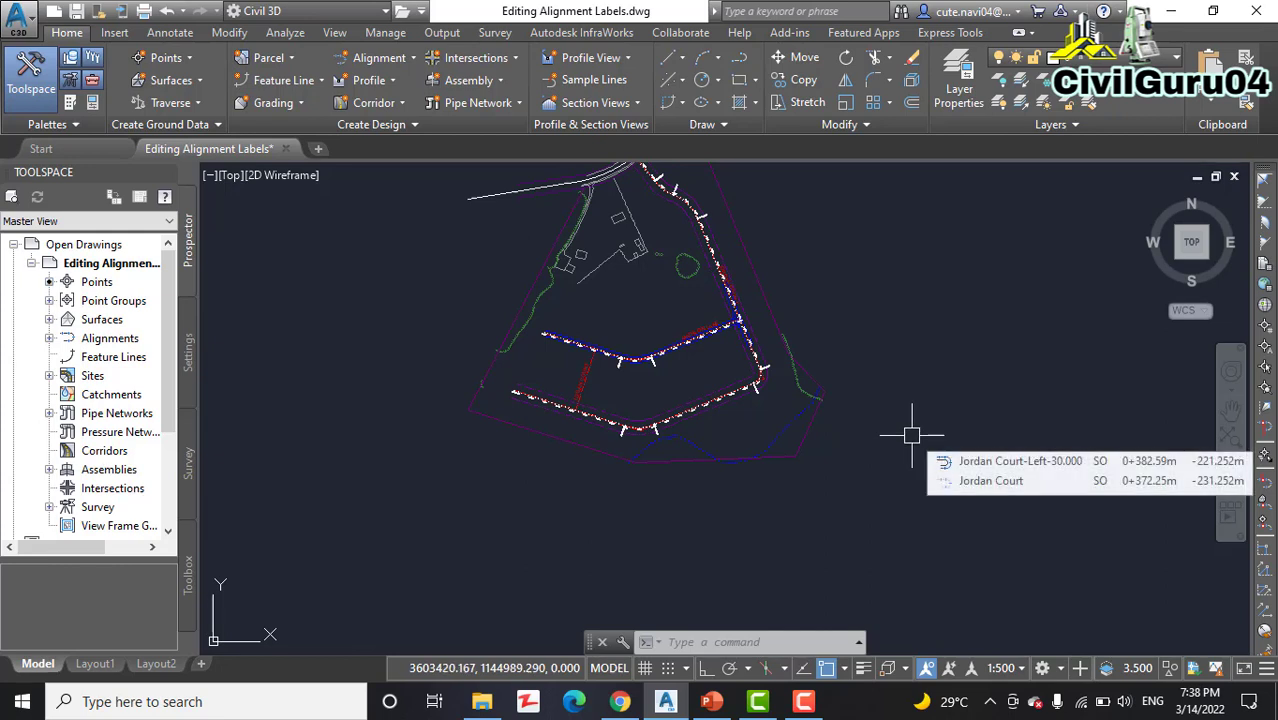
pyautogui.moveTo(905, 390)
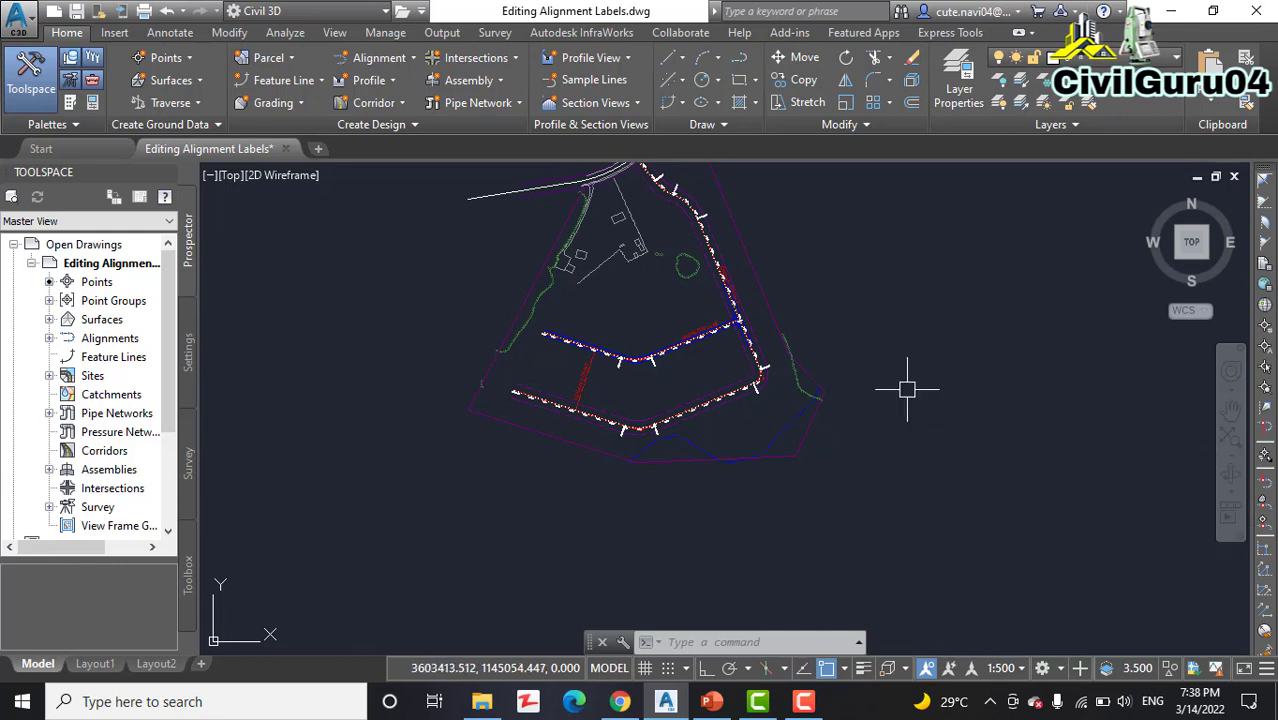
pyautogui.moveTo(910, 390)
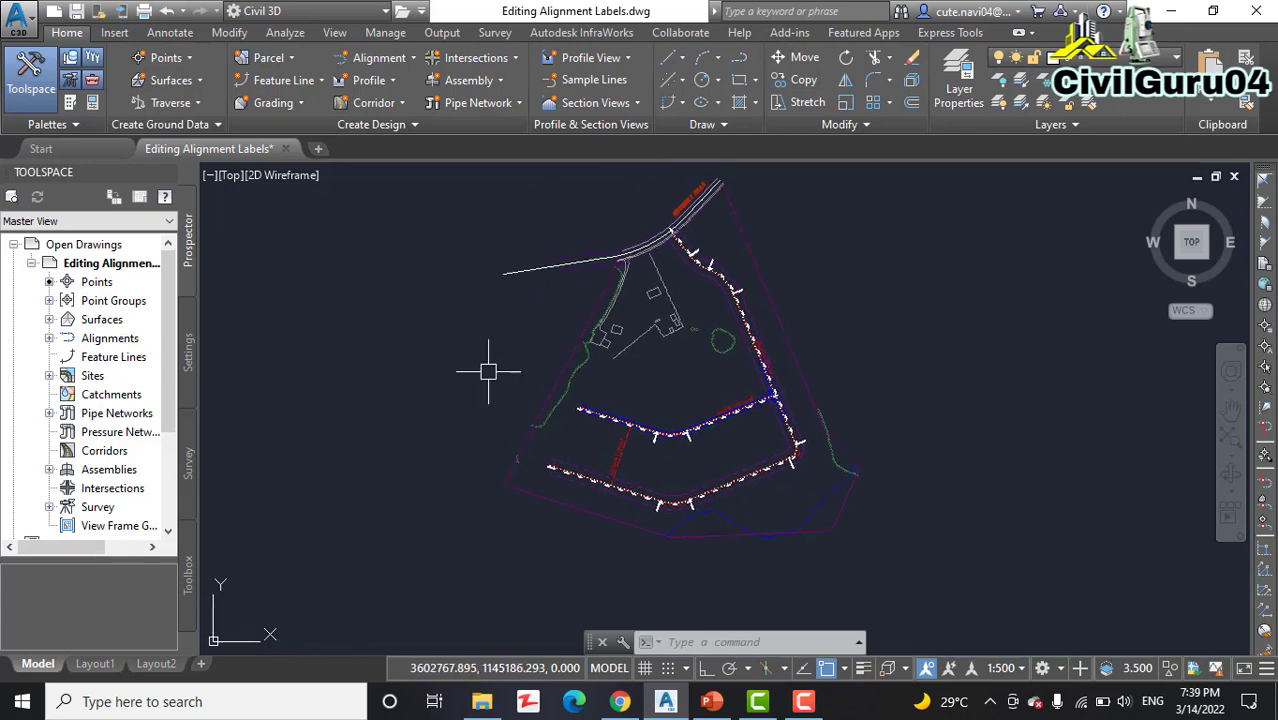
pyautogui.moveTo(505, 337)
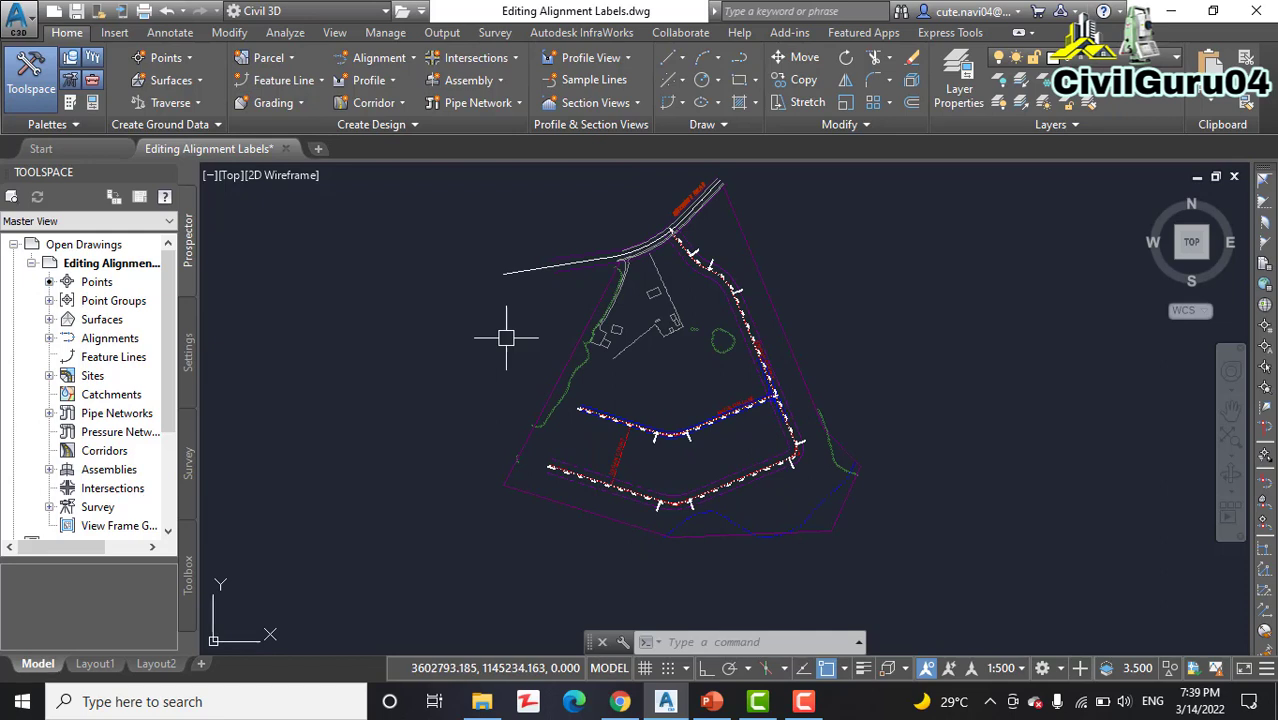
pyautogui.moveTo(510, 343)
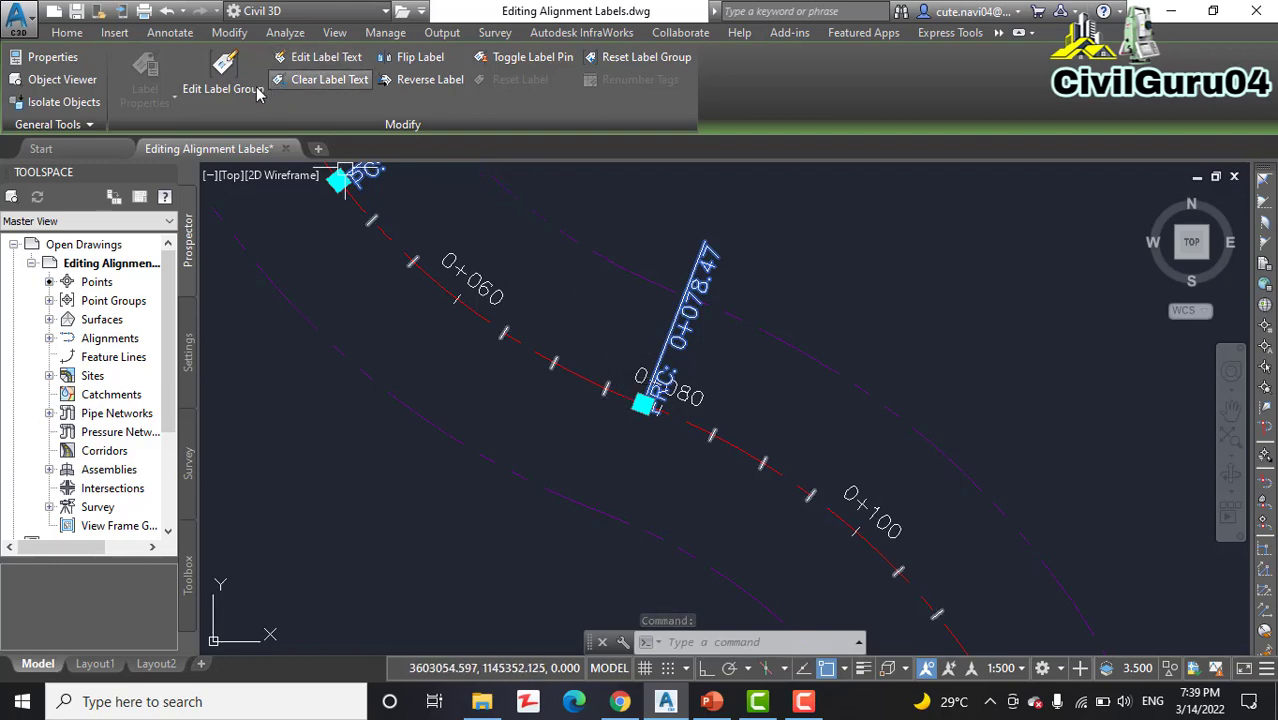
# Step: Open Edit Label Group for the Jordan Court alignment station labels
pyautogui.click(222, 88)
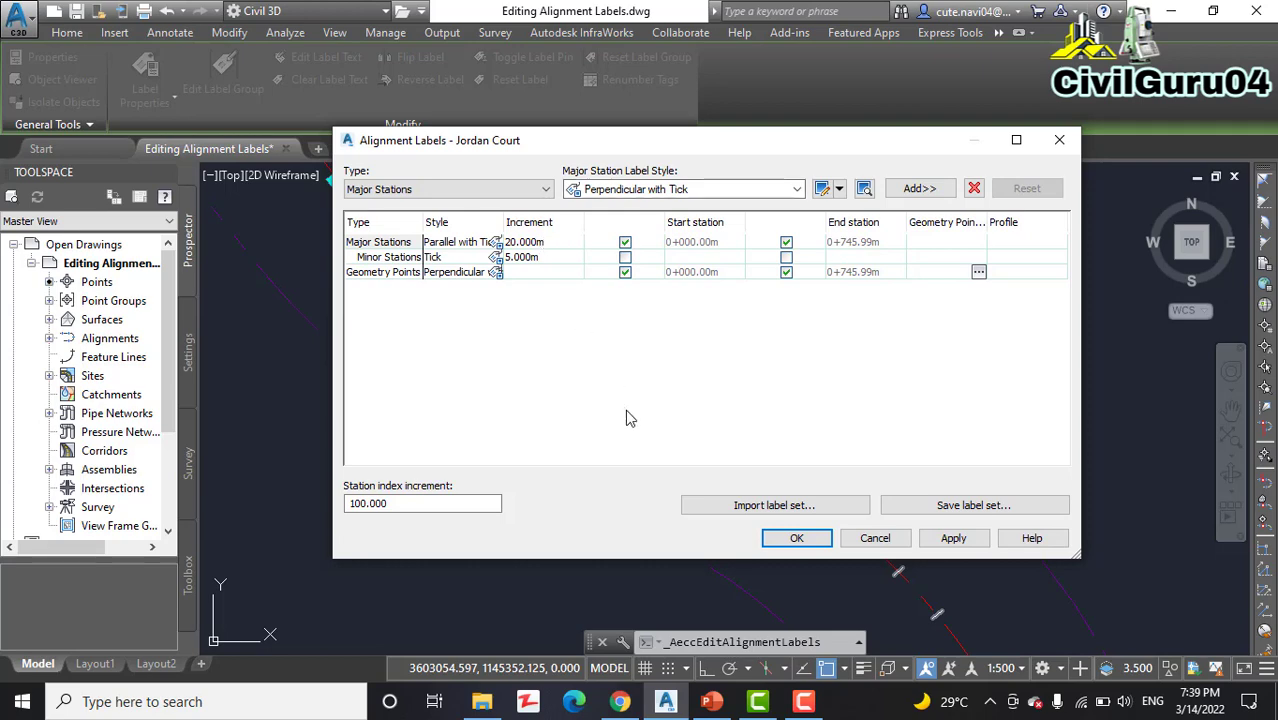
pyautogui.moveTo(635, 415)
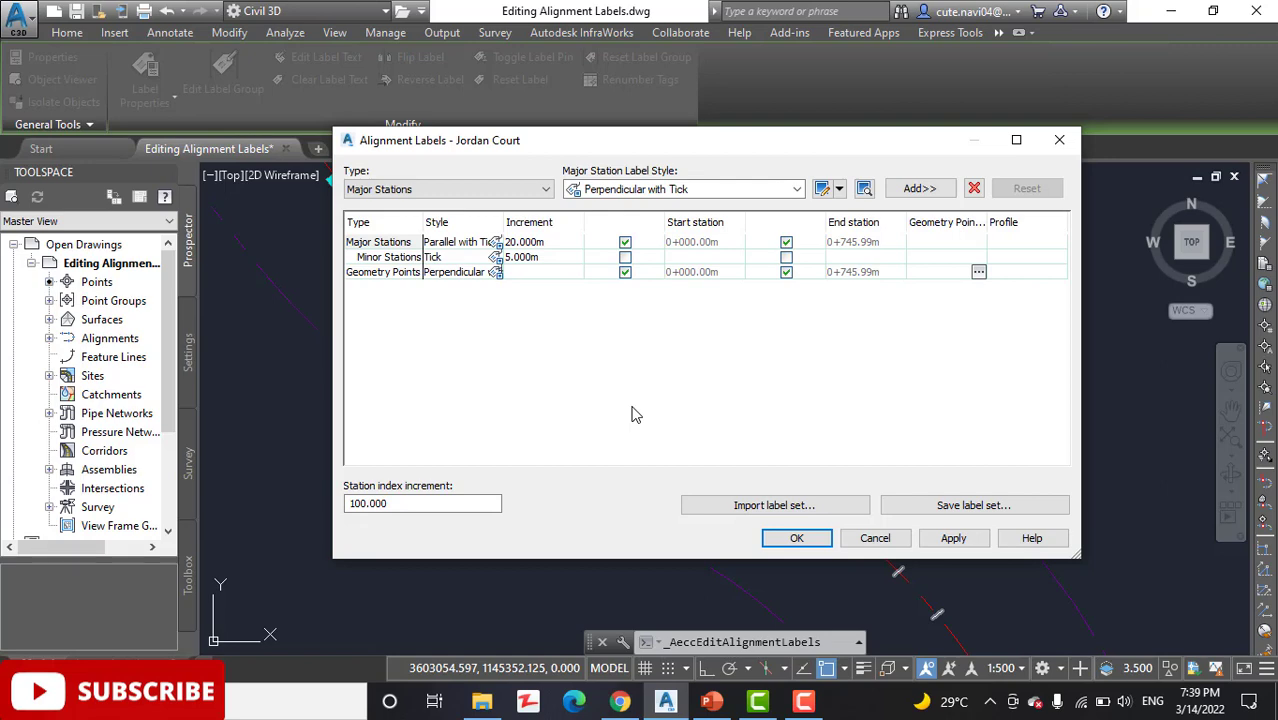
pyautogui.moveTo(573, 382)
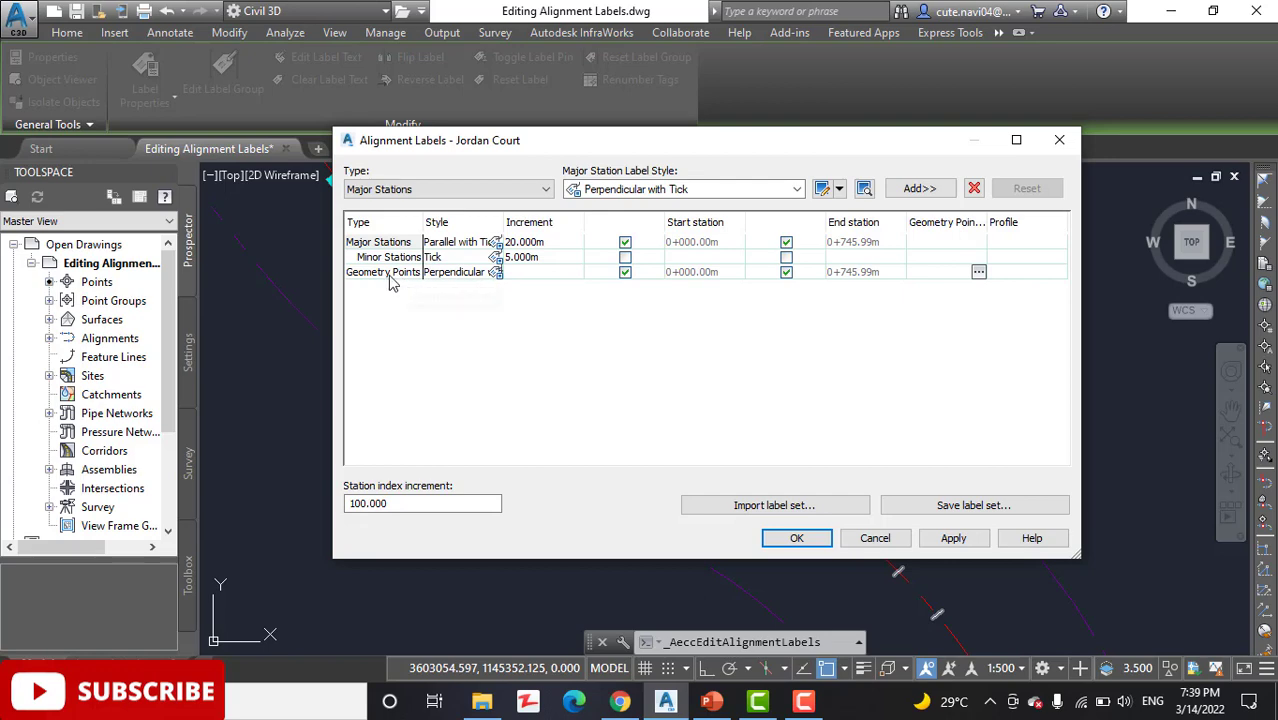
pyautogui.moveTo(450, 272)
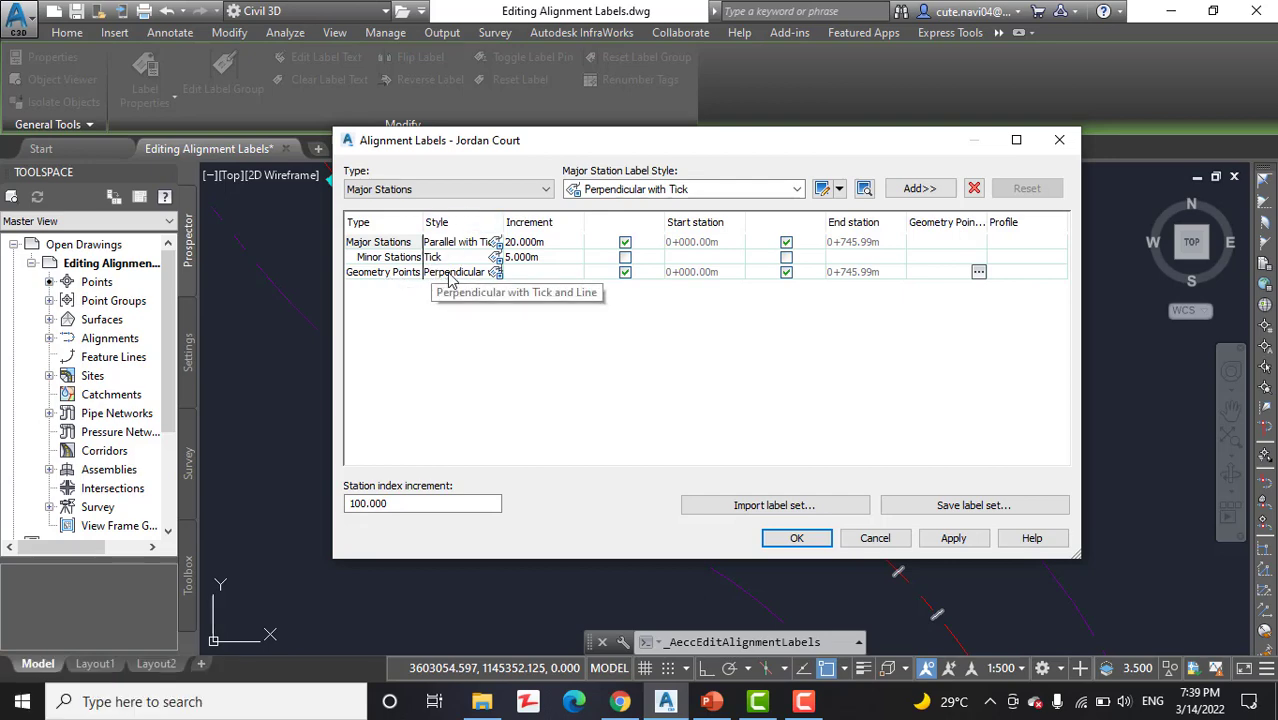
# Step: Set Jordan Court's Geometry Points label style to Perpendicular with Tick and Line
pyautogui.click(383, 271)
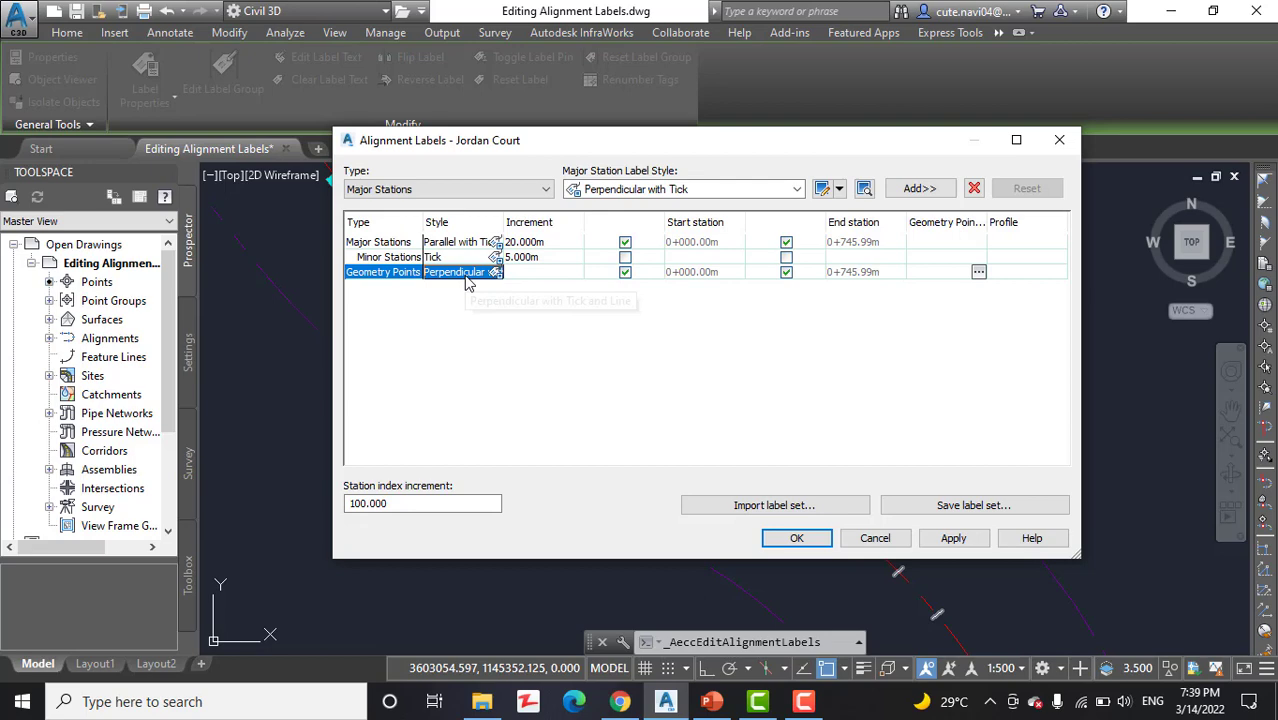
pyautogui.moveTo(503, 278)
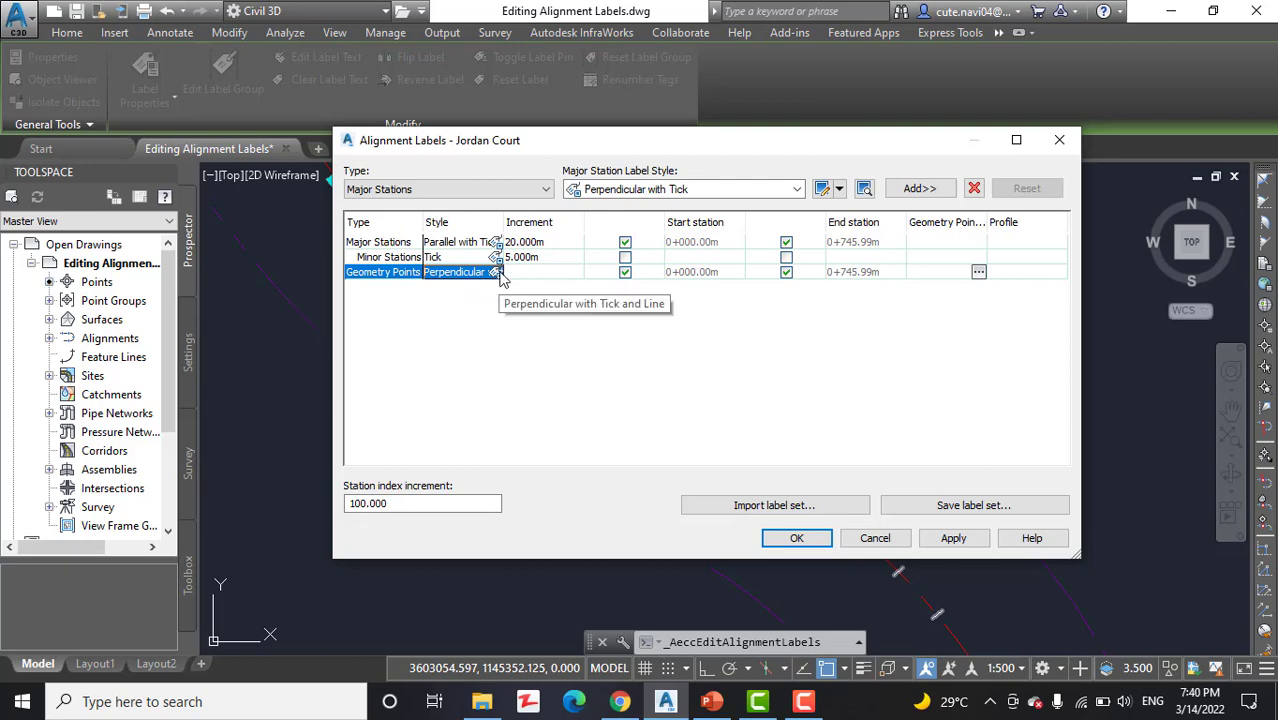
pyautogui.click(497, 272)
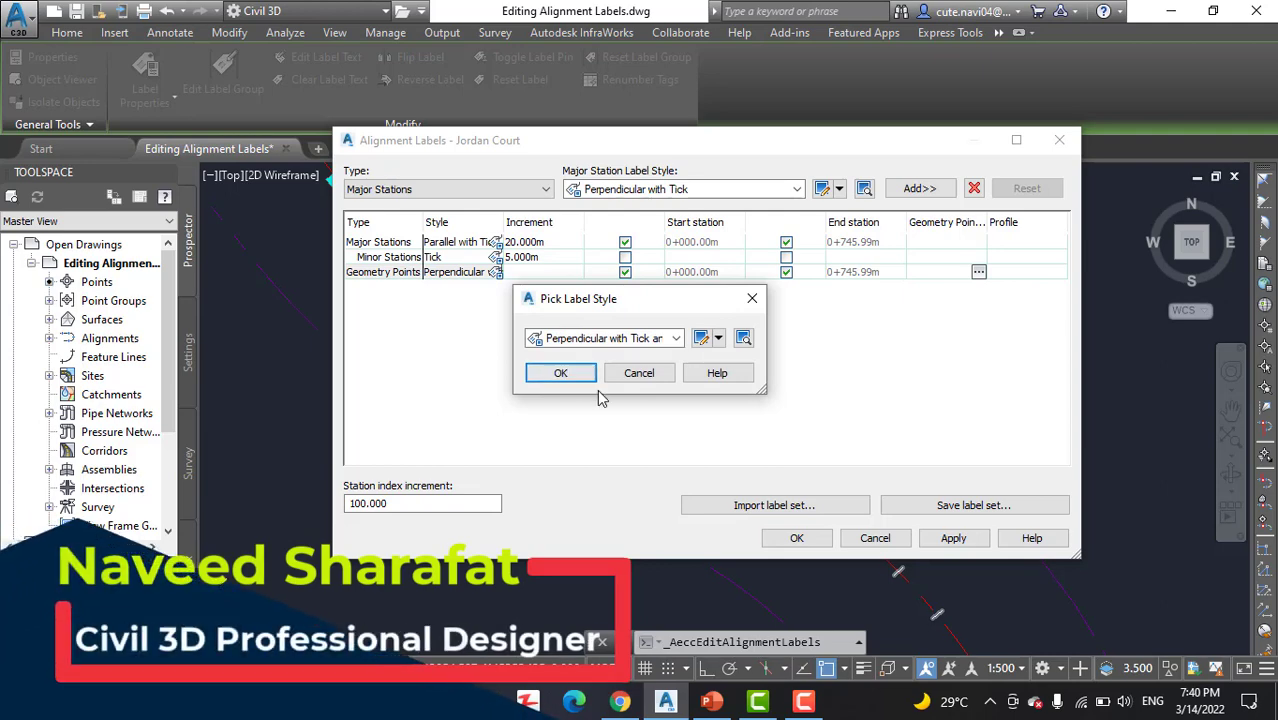
pyautogui.click(678, 338)
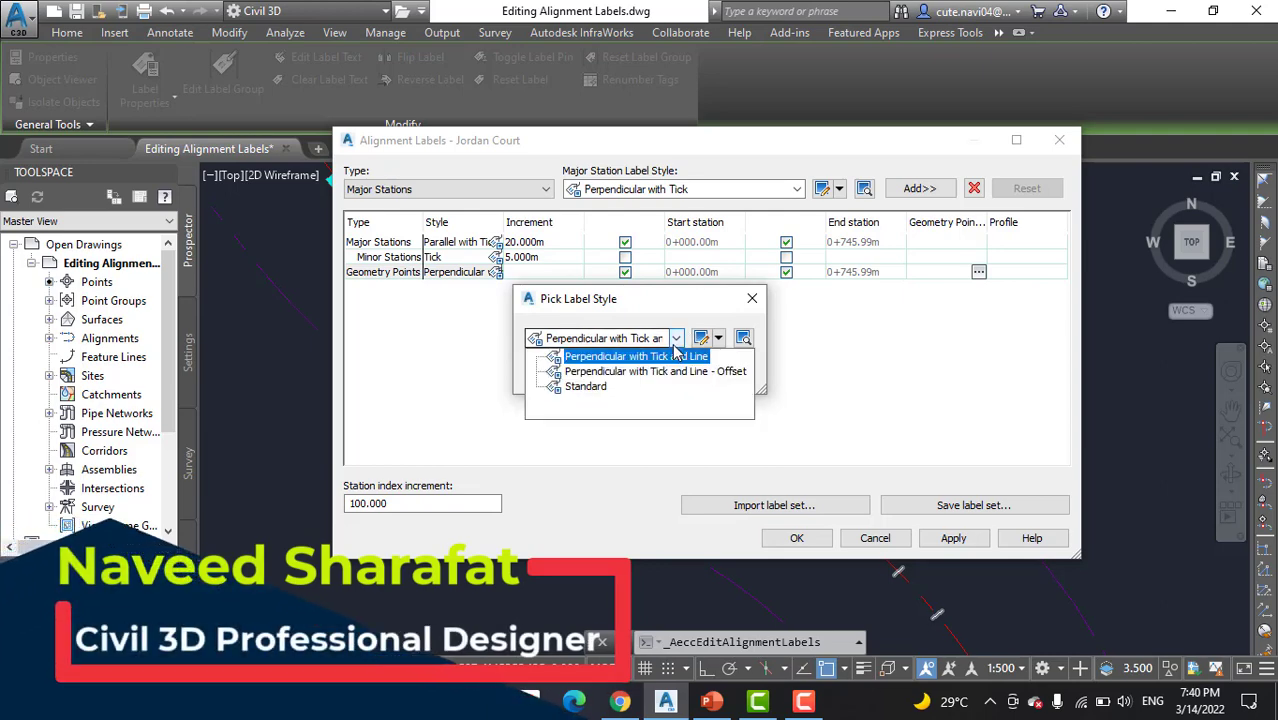
pyautogui.click(636, 356)
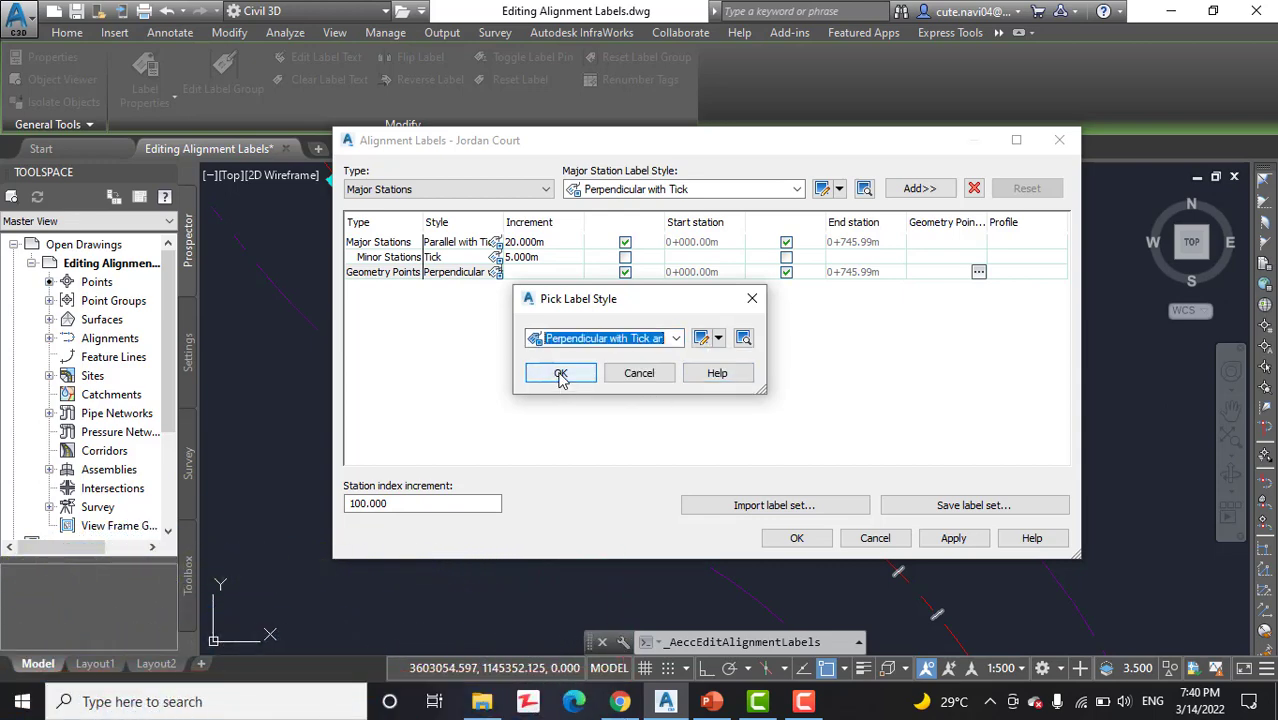
pyautogui.click(560, 373)
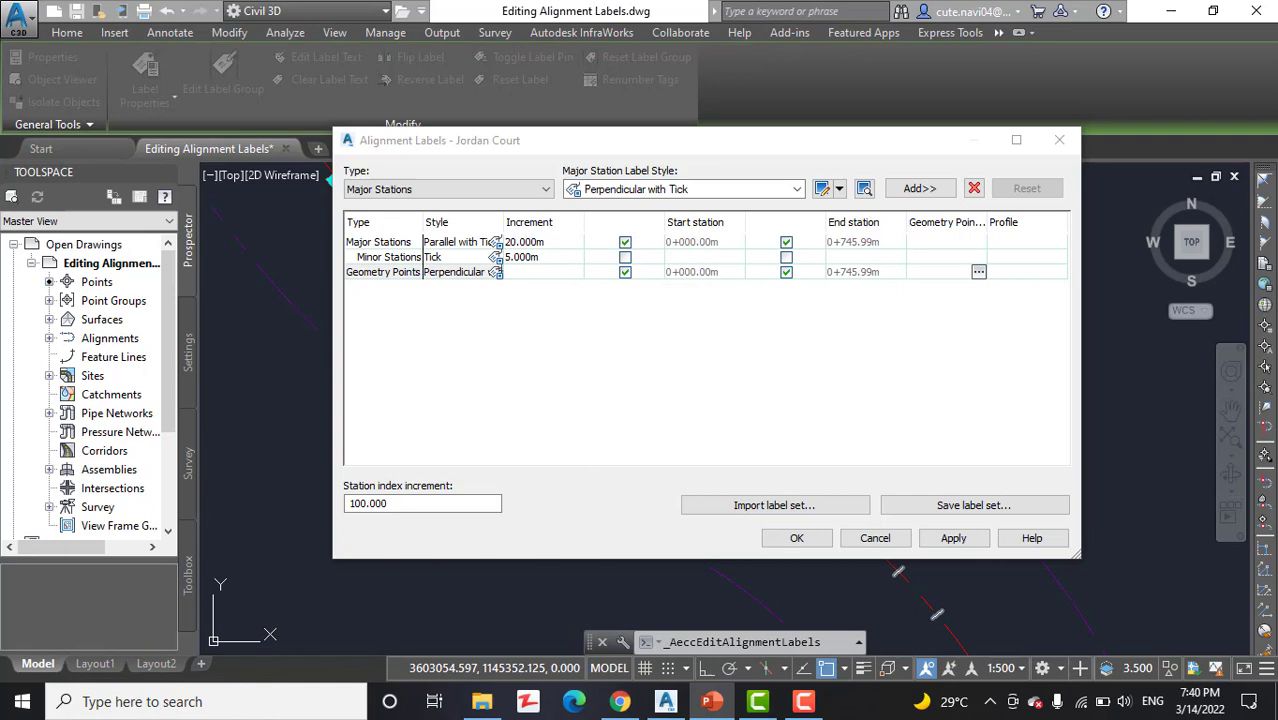
pyautogui.moveTo(679, 330)
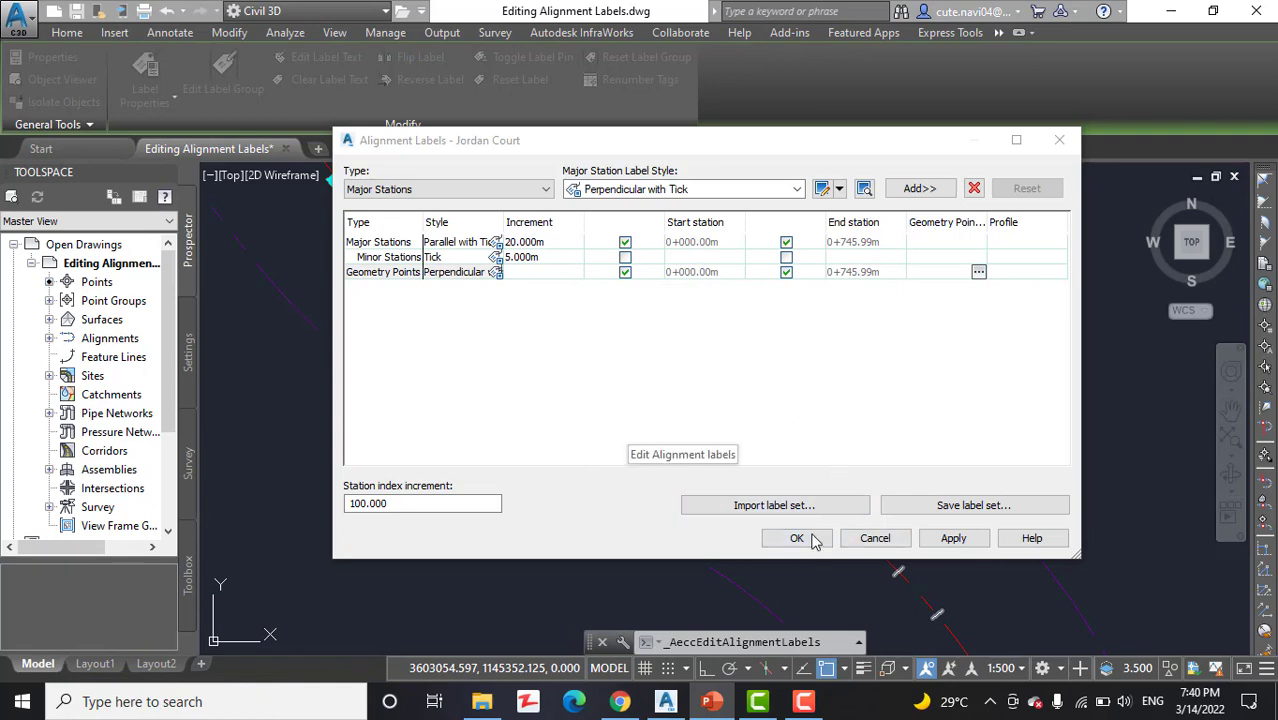
pyautogui.click(797, 538)
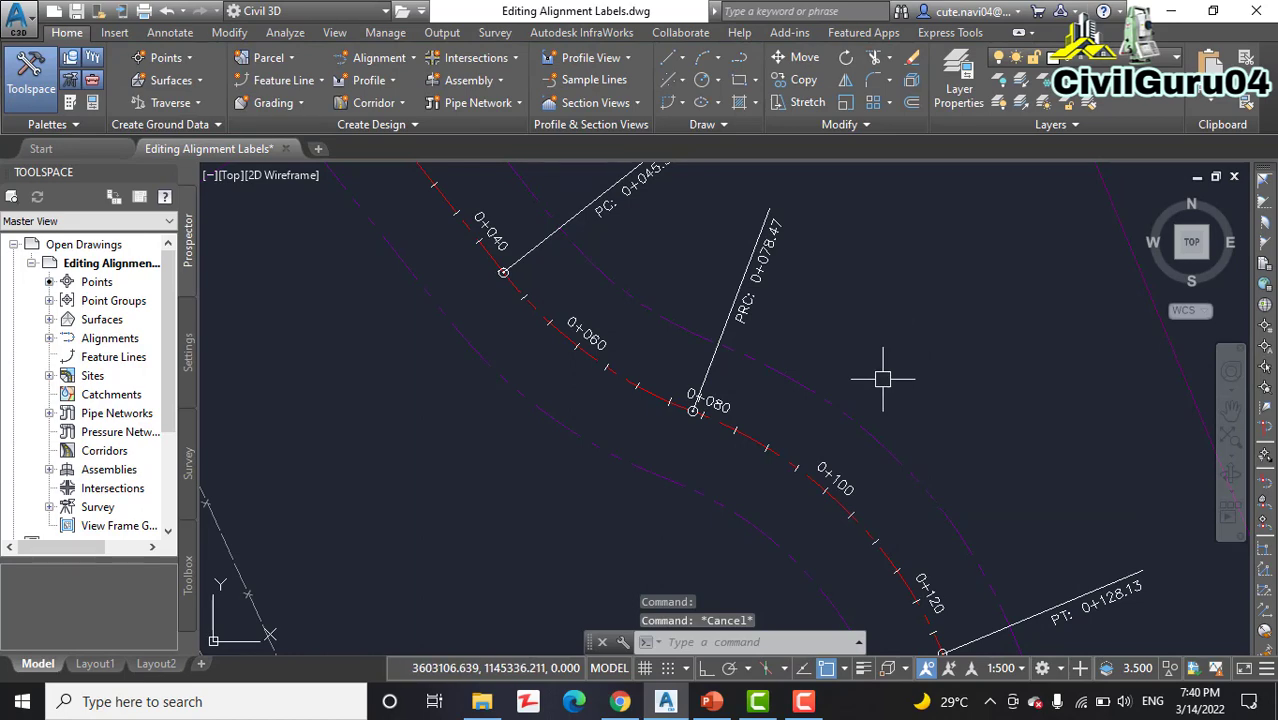
pyautogui.moveTo(852, 368)
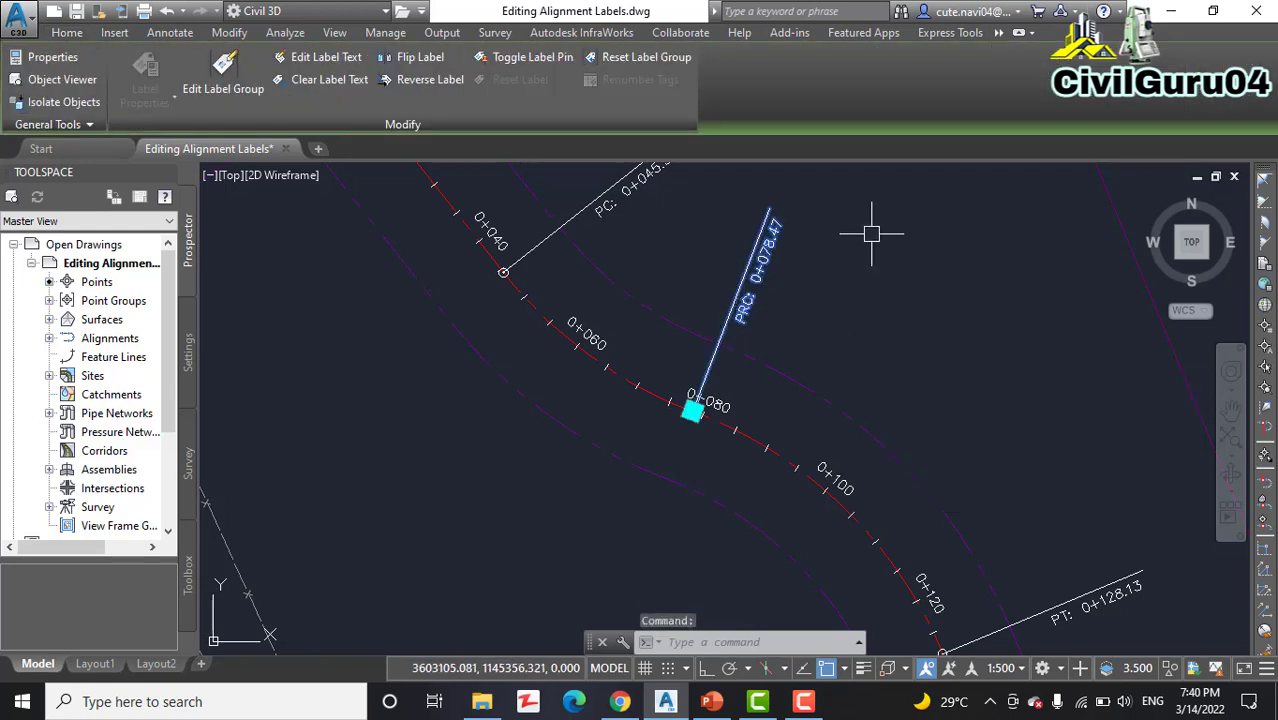
pyautogui.moveTo(851, 322)
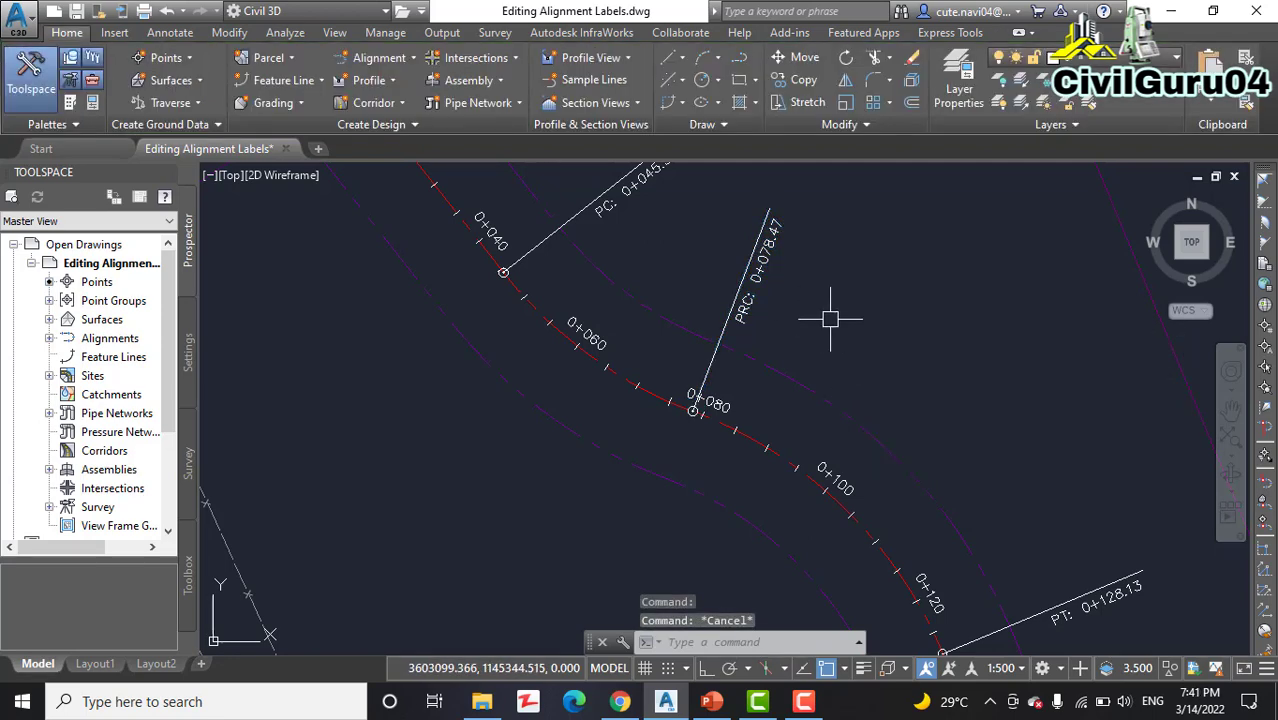
pyautogui.moveTo(808, 305)
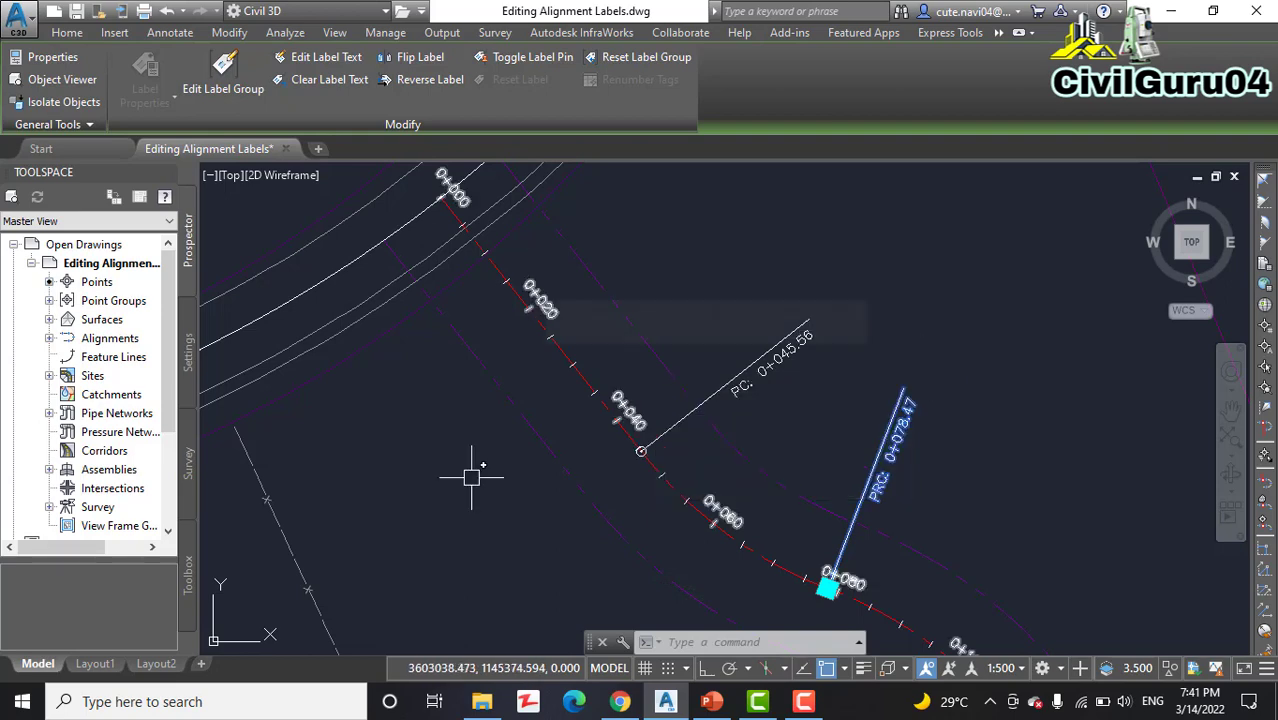
# Step: Flip the PRC 0+078.47 label to the other side of Jordan Court
pyautogui.click(419, 57)
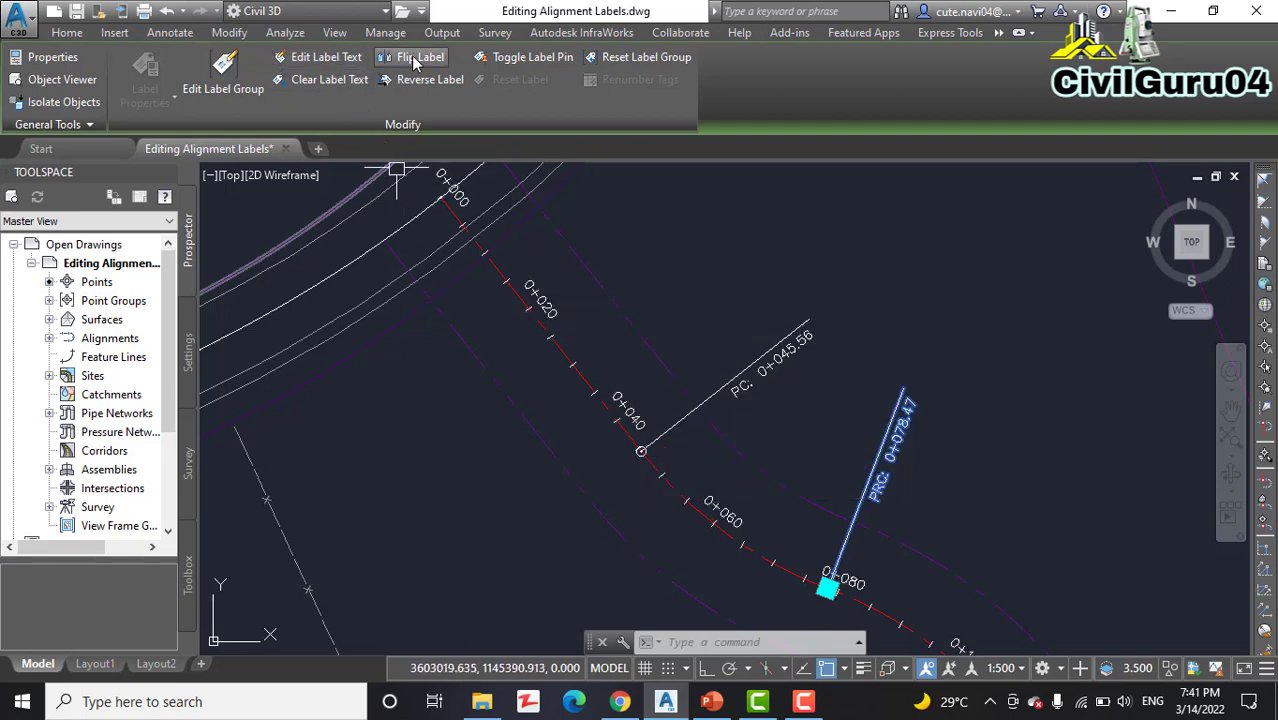
pyautogui.click(420, 57)
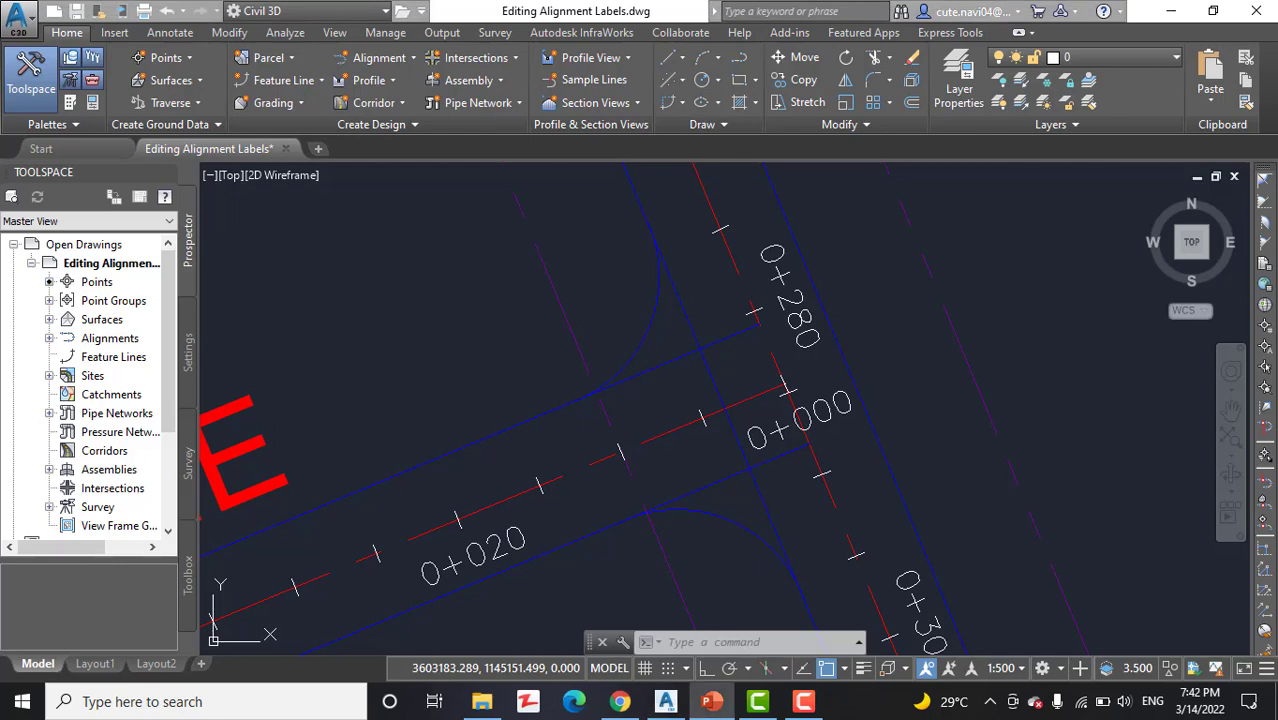
pyautogui.moveTo(968, 290)
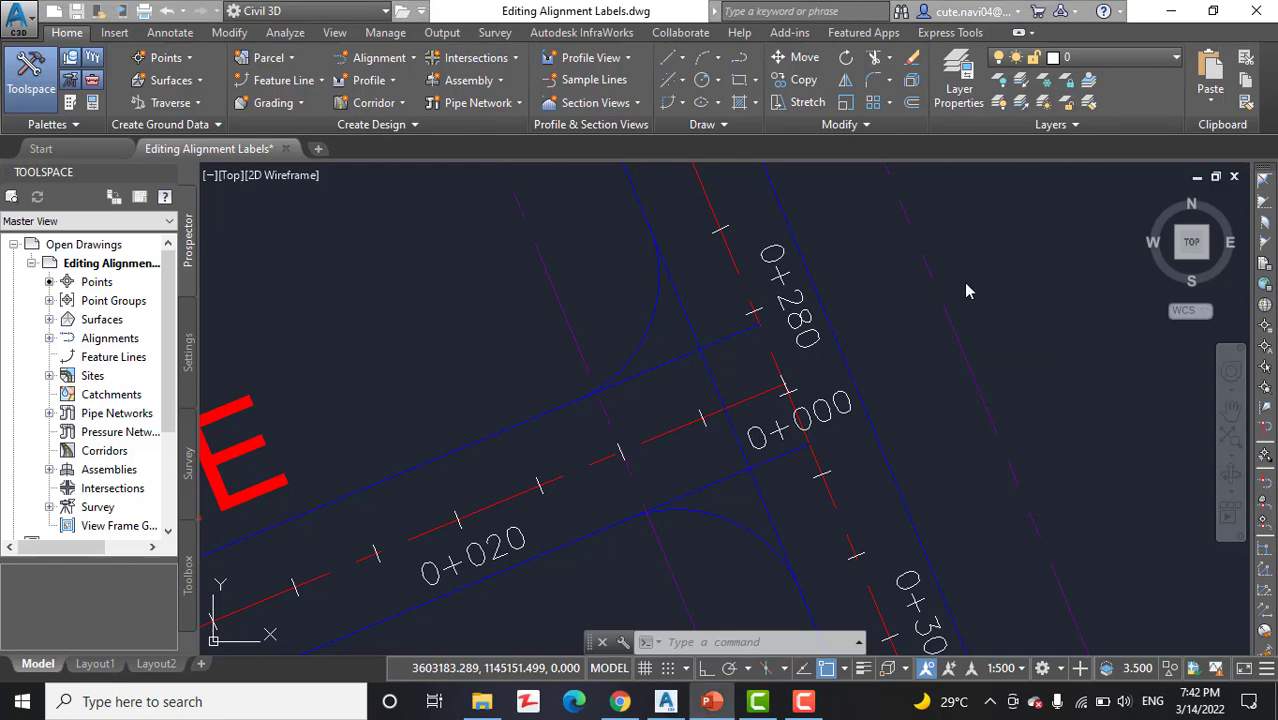
pyautogui.moveTo(1030, 284)
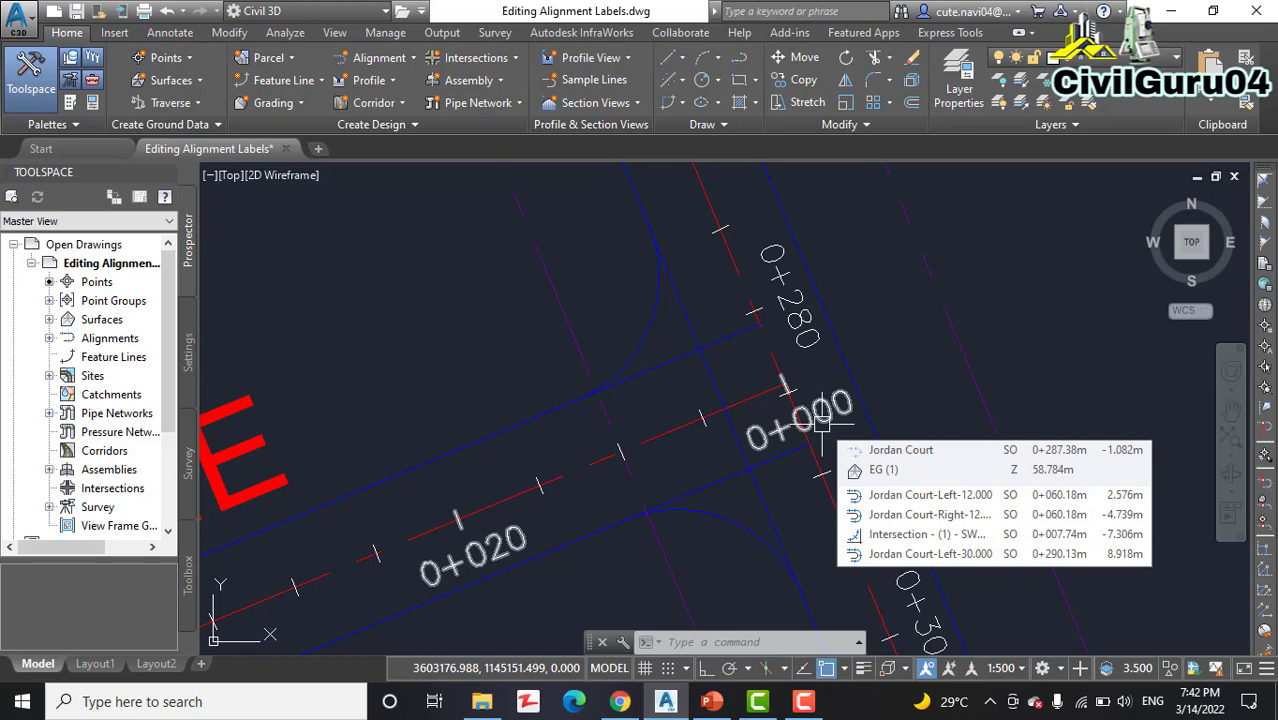
# Step: Select Madison Lane's 0+000 station label at the intersection
pyautogui.click(800, 410)
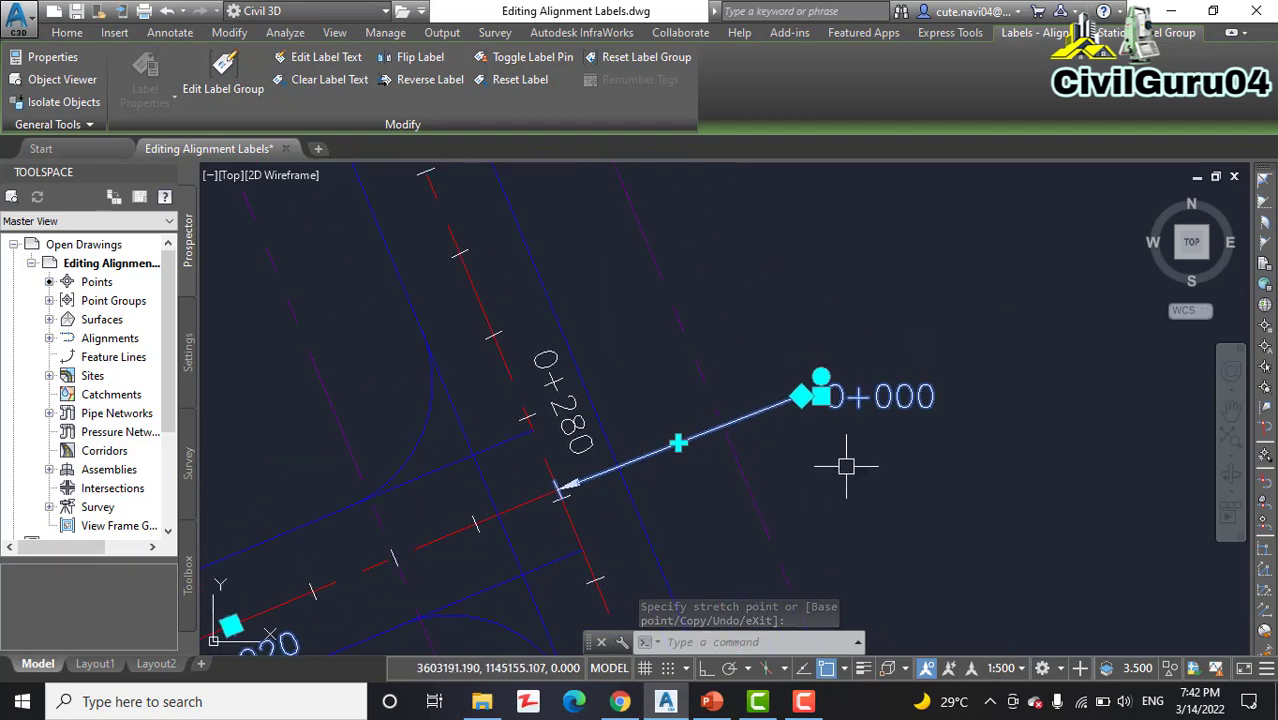
pyautogui.moveTo(830, 448)
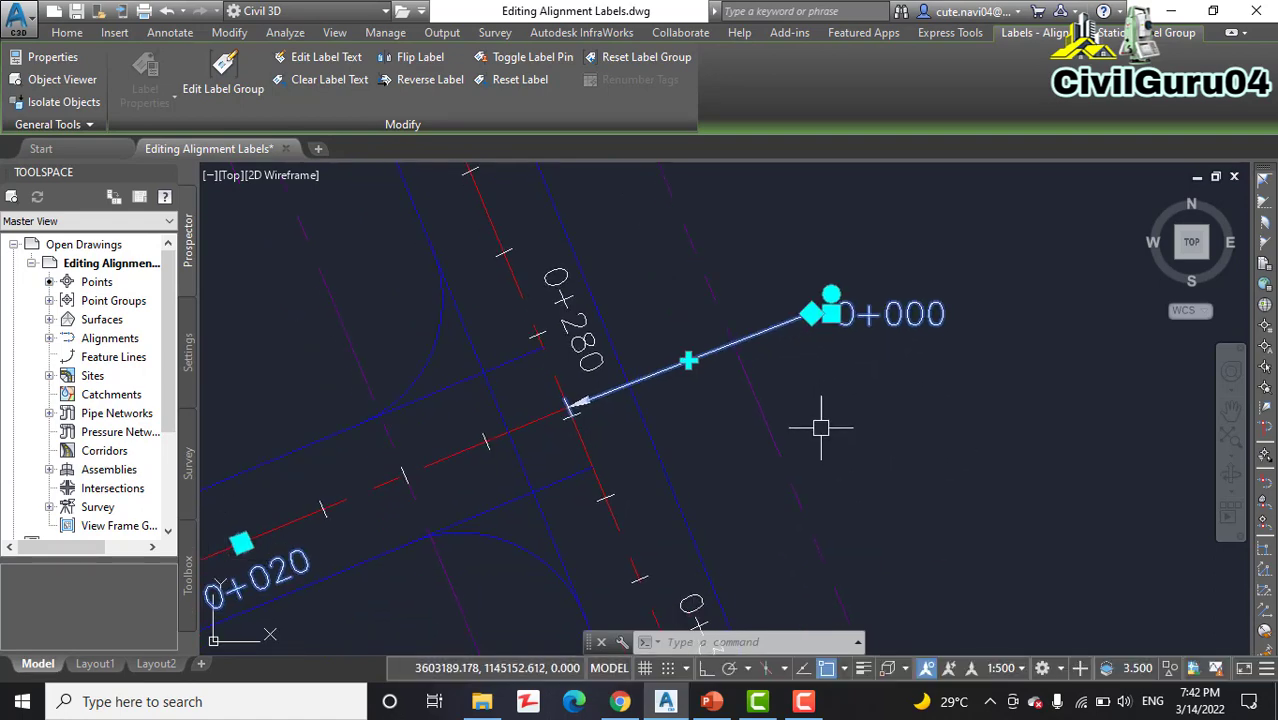
pyautogui.moveTo(818, 425)
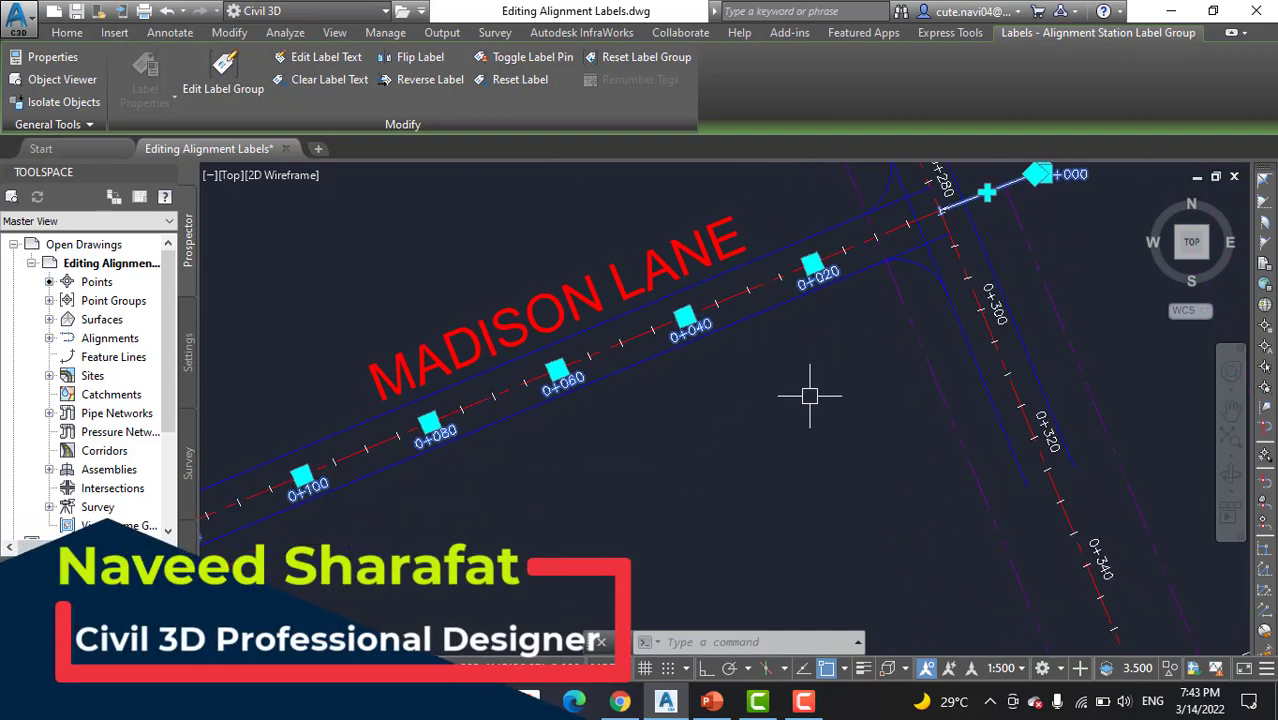
pyautogui.moveTo(810, 395)
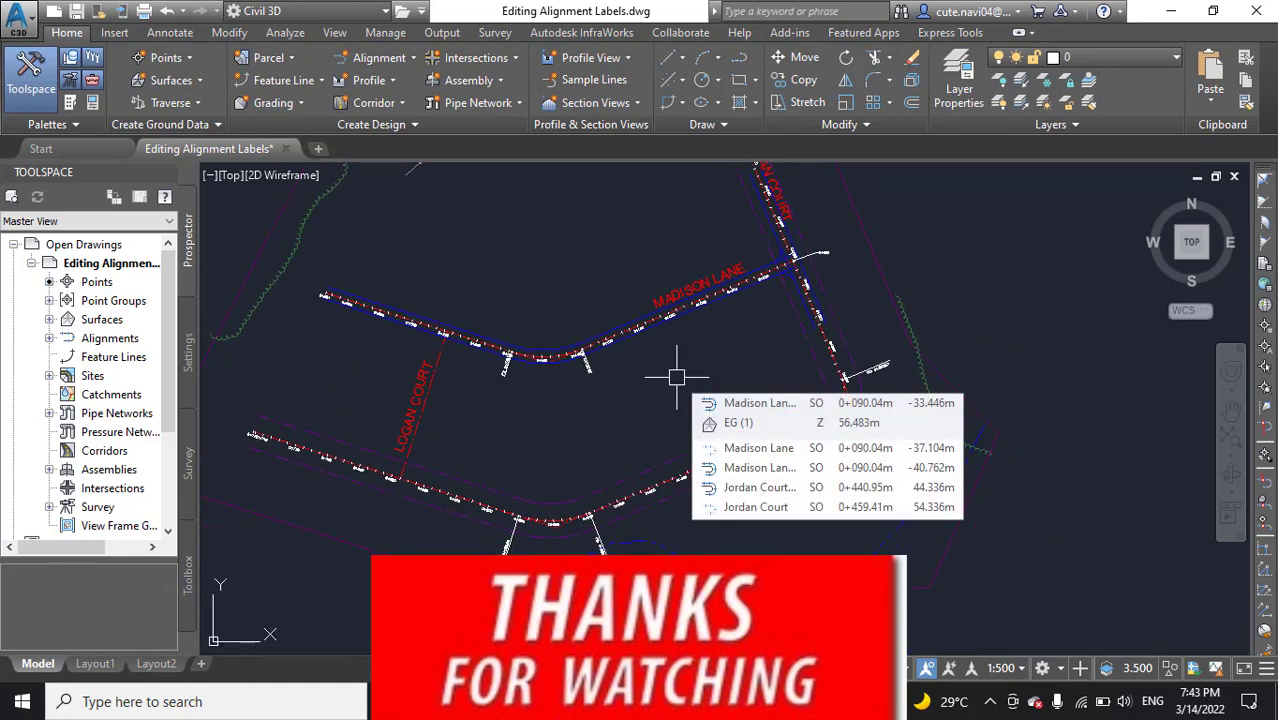
pyautogui.moveTo(963, 197)
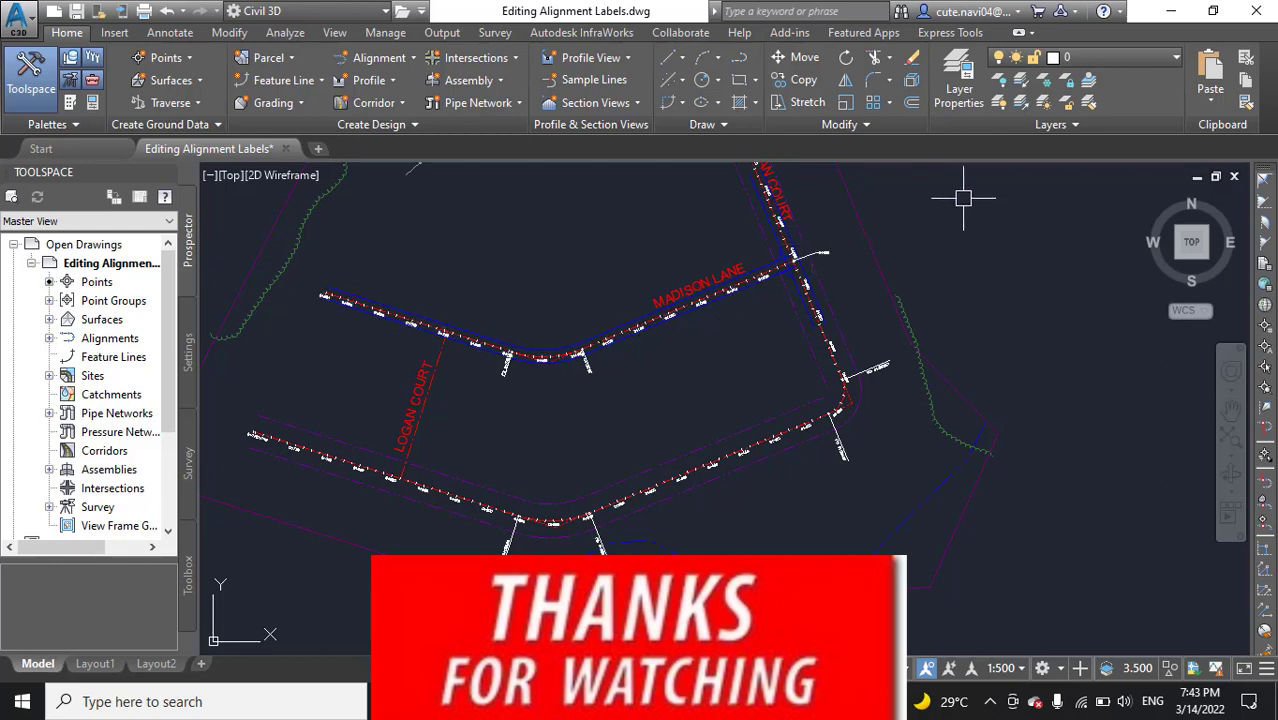
pyautogui.moveTo(1084, 262)
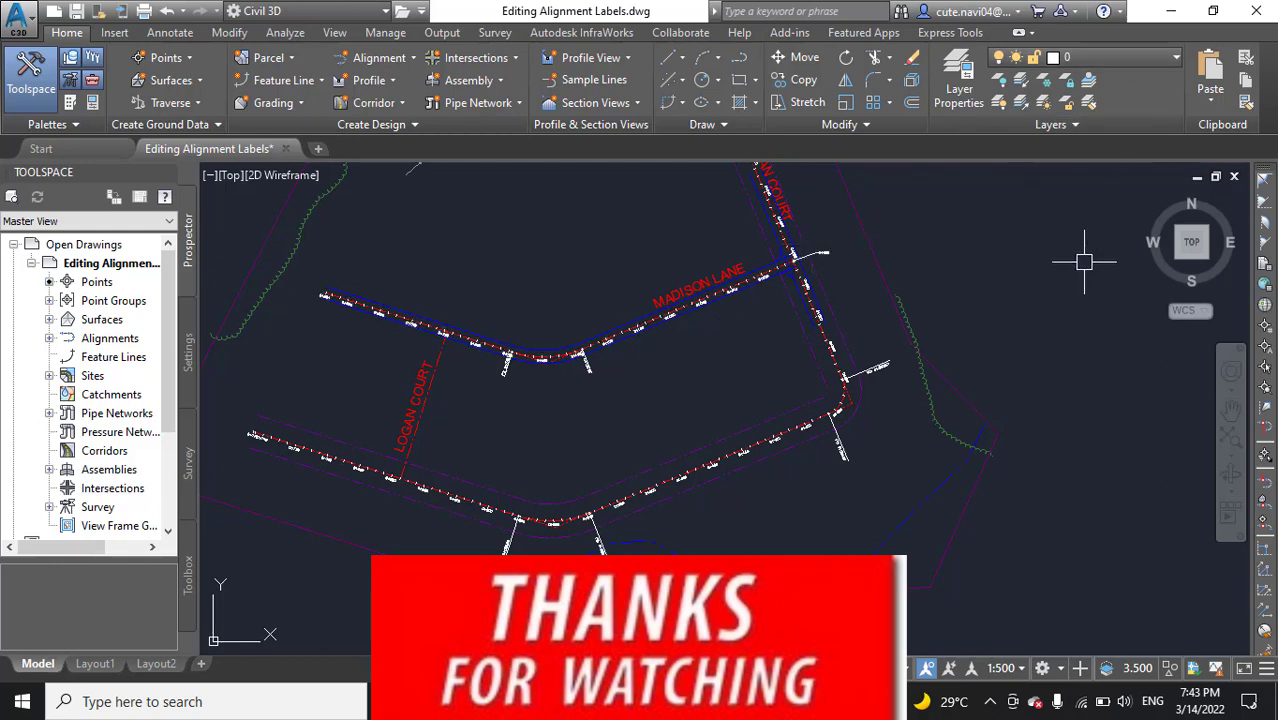
pyautogui.moveTo(1078, 263)
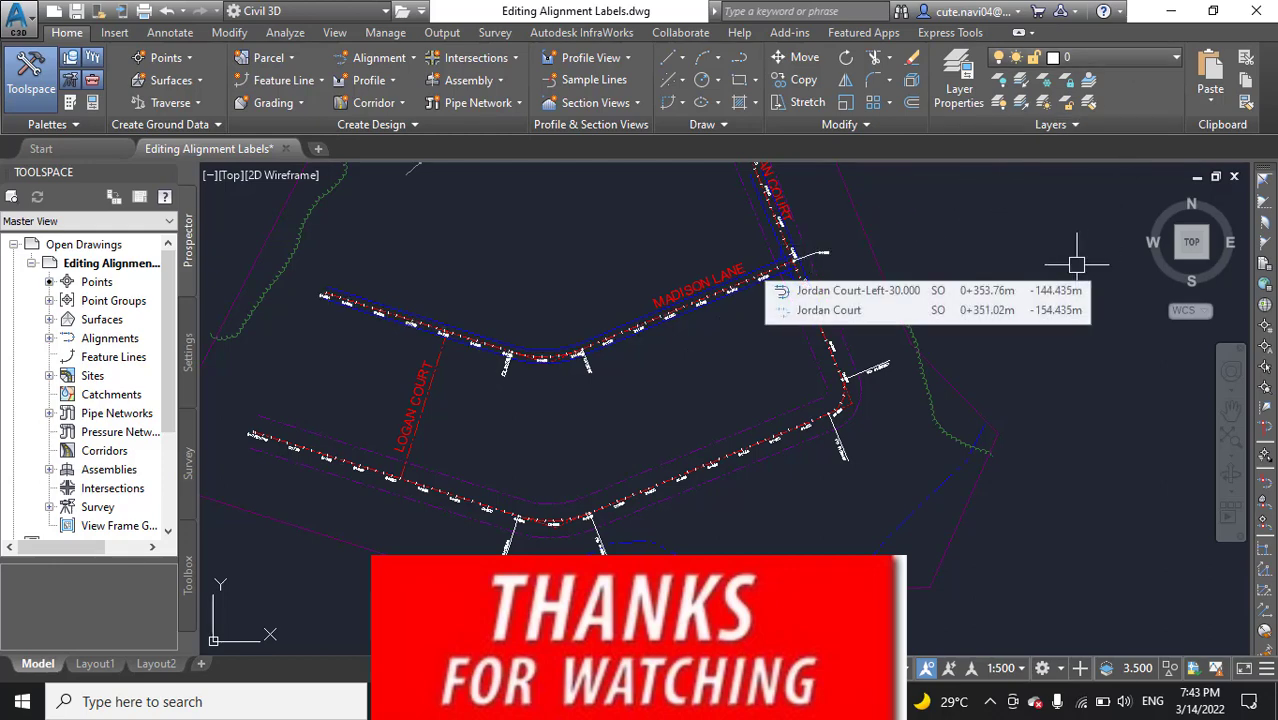